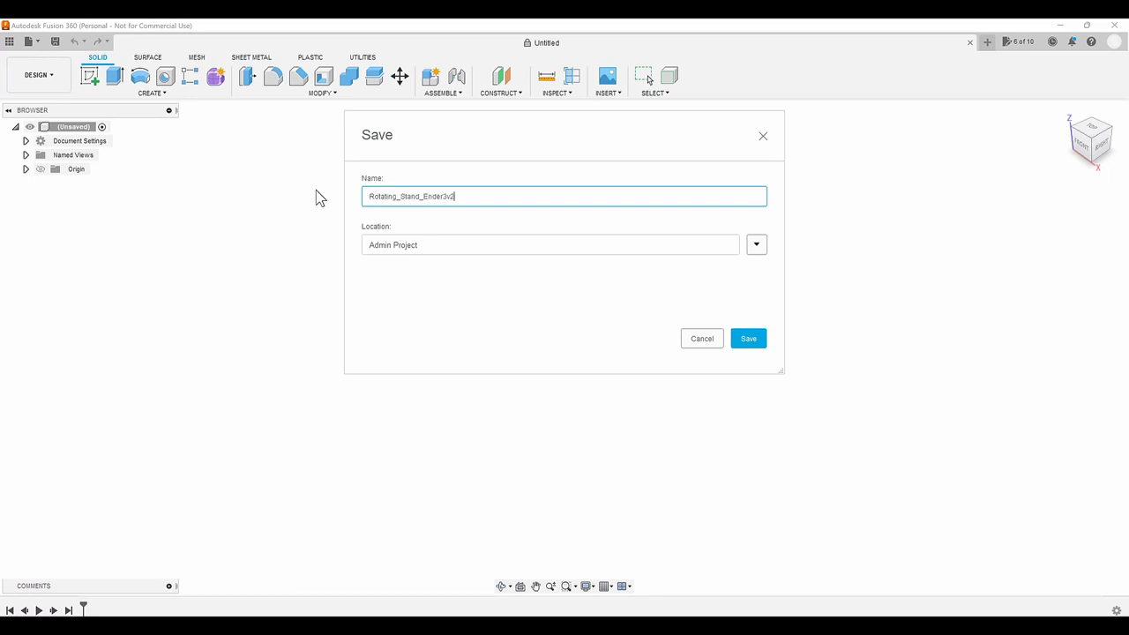
Save the design as Rotating_Stand_Ender3v2 in Admin Project and begin a new component
left_click(748, 338)
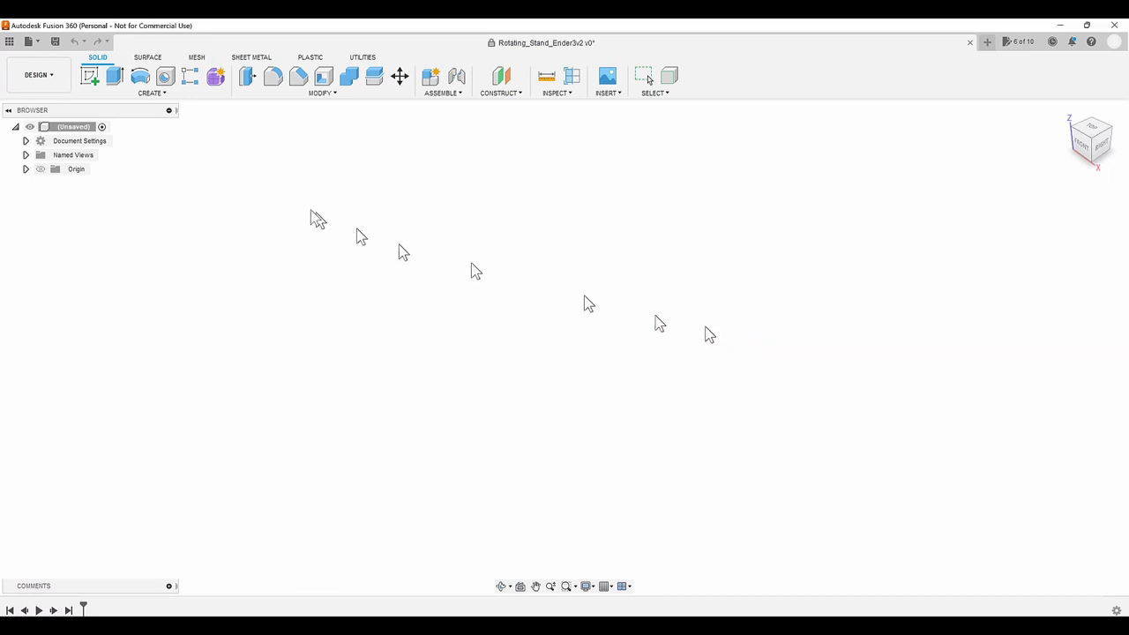
left_click(430, 76)
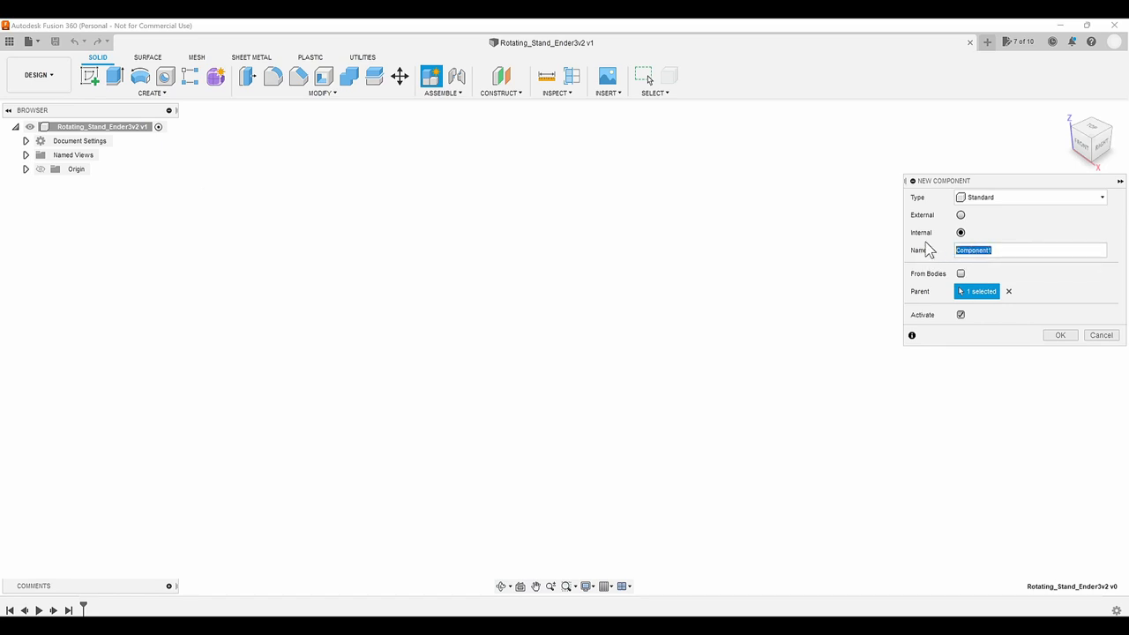
Create a component named Rotating Stand and begin a sketch inside it
type("Rotating")
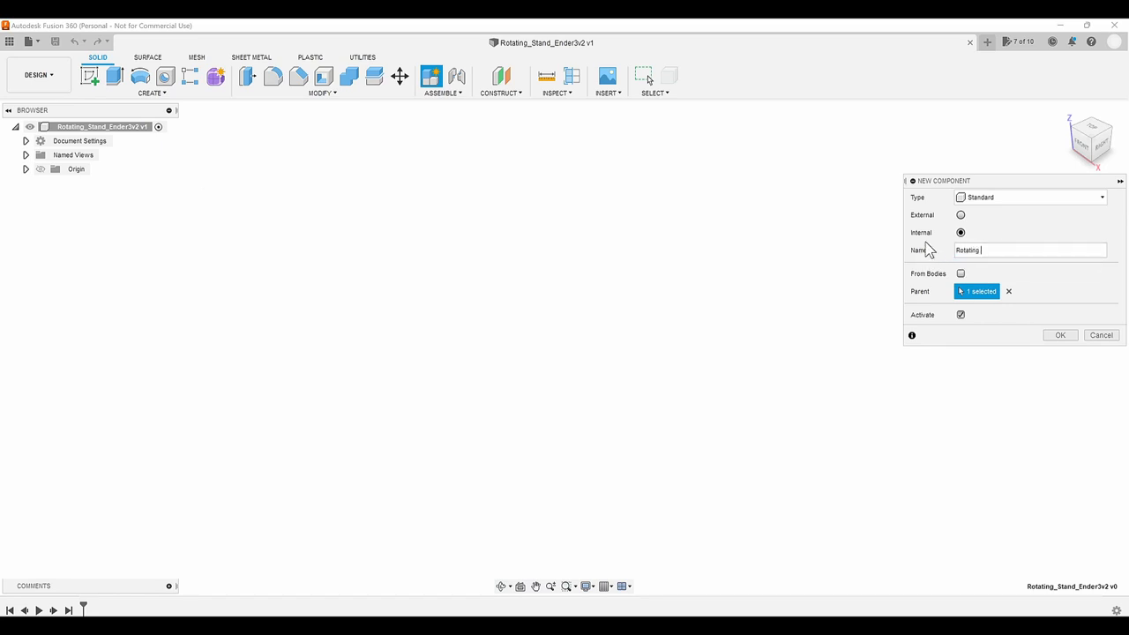
left_click(1058, 335)
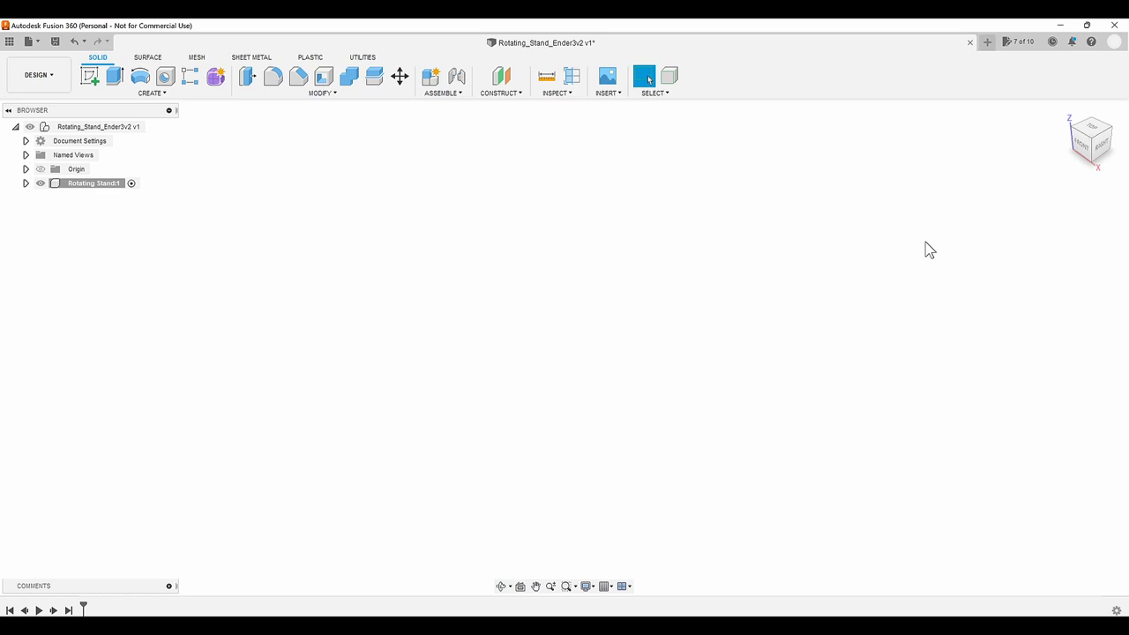
left_click(88, 74)
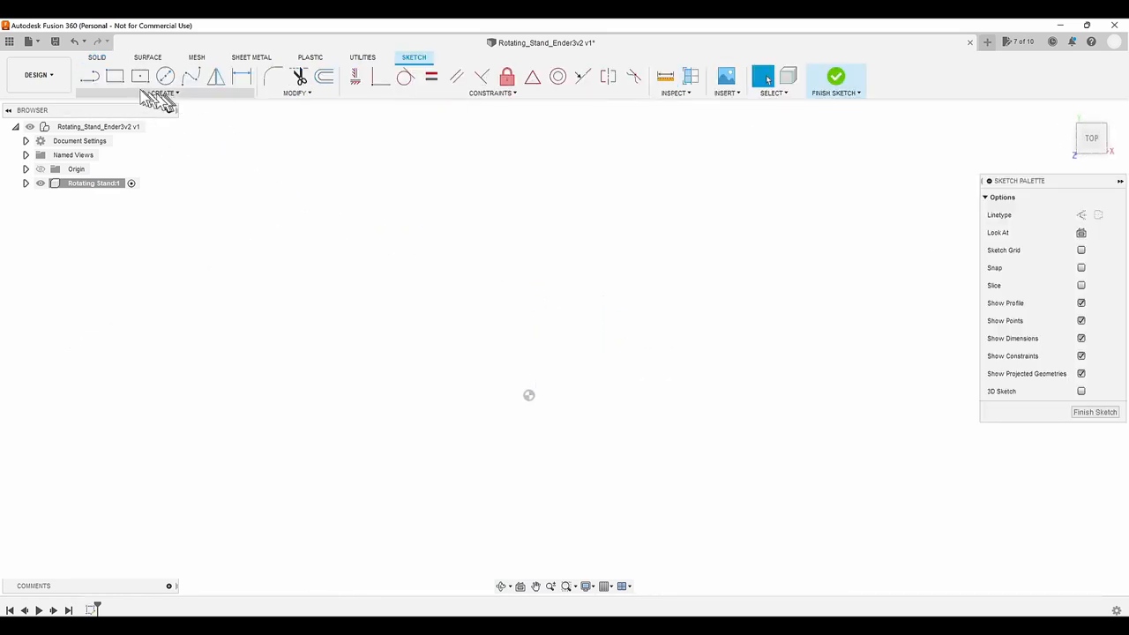
Draw the 200 mm rim circle, hub circle and a 5 mm wide spoke rectangle
left_click(166, 75)
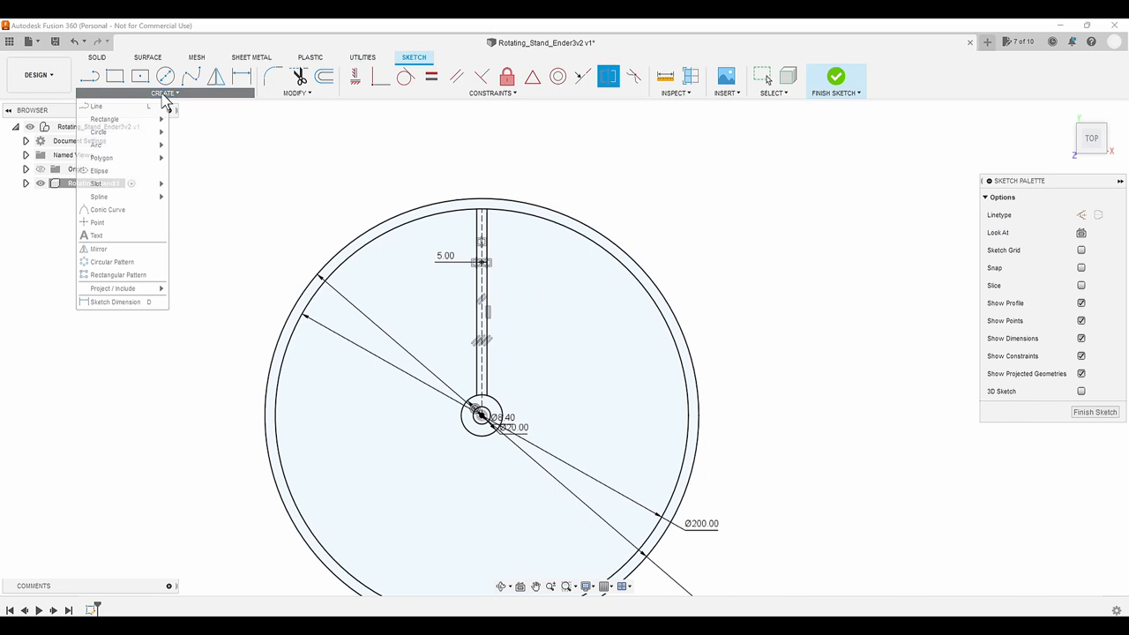
Circular-pattern the spoke lines about the hub centre into nine evenly spaced spokes
left_click(111, 261)
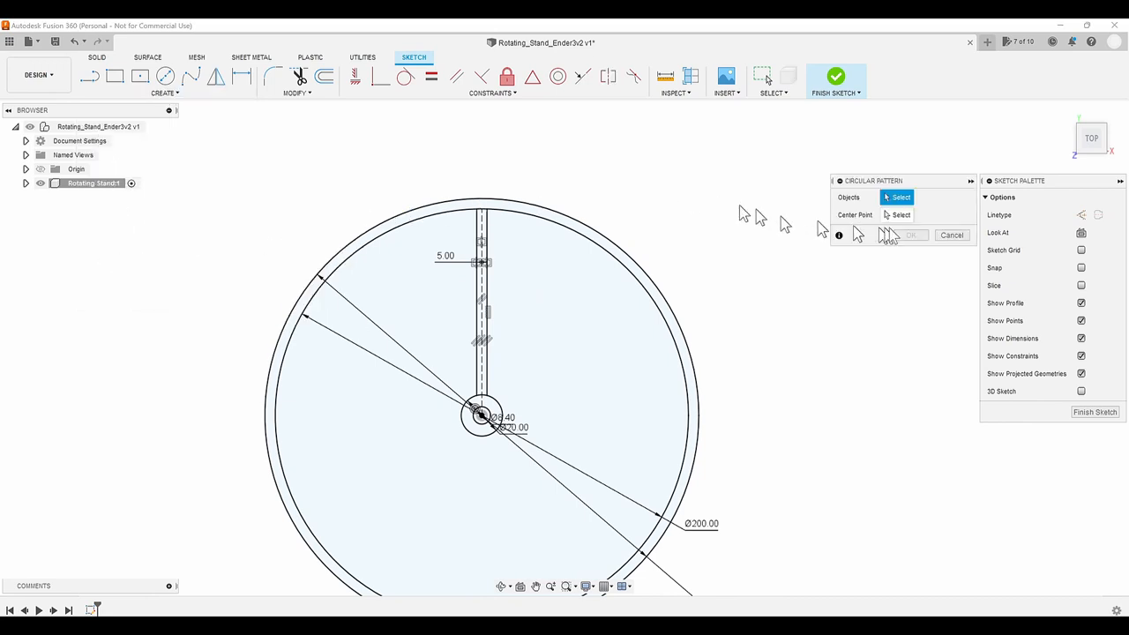
left_click(483, 261)
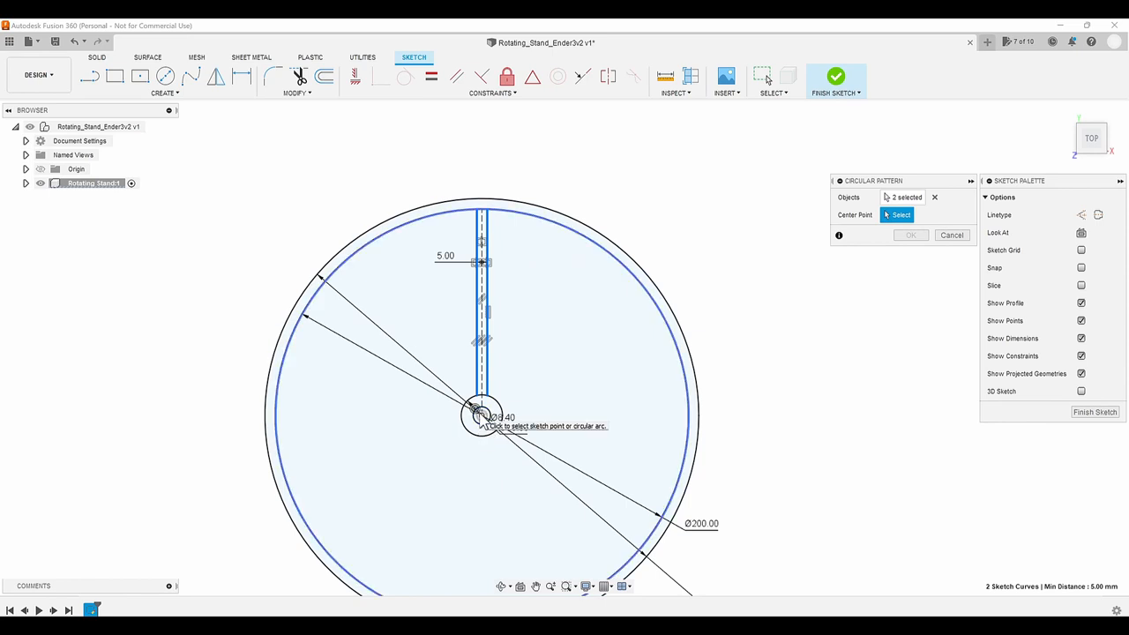
left_click(480, 417)
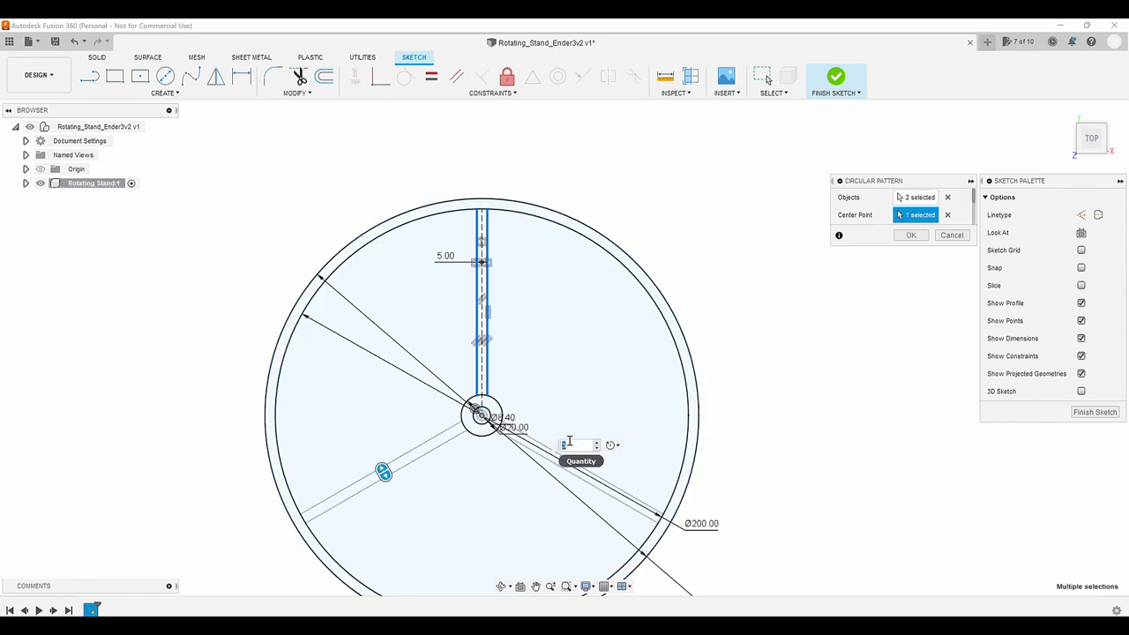
left_click(910, 234)
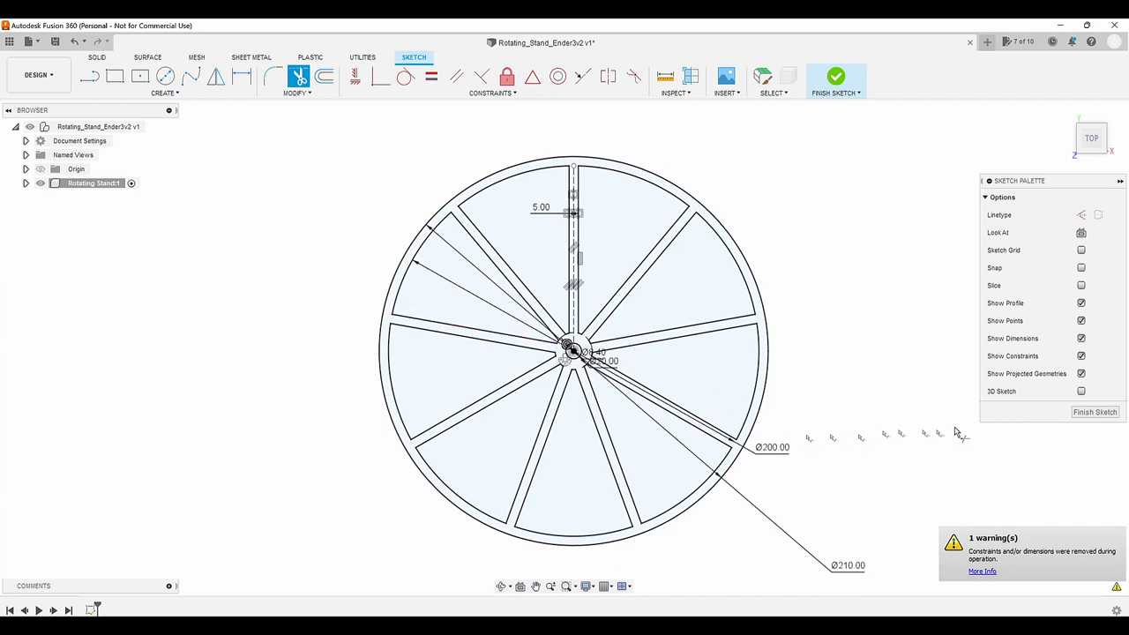
Extrude the rim-and-spoke profile 10 mm with a -12° taper into a solid wheel
left_click(834, 78)
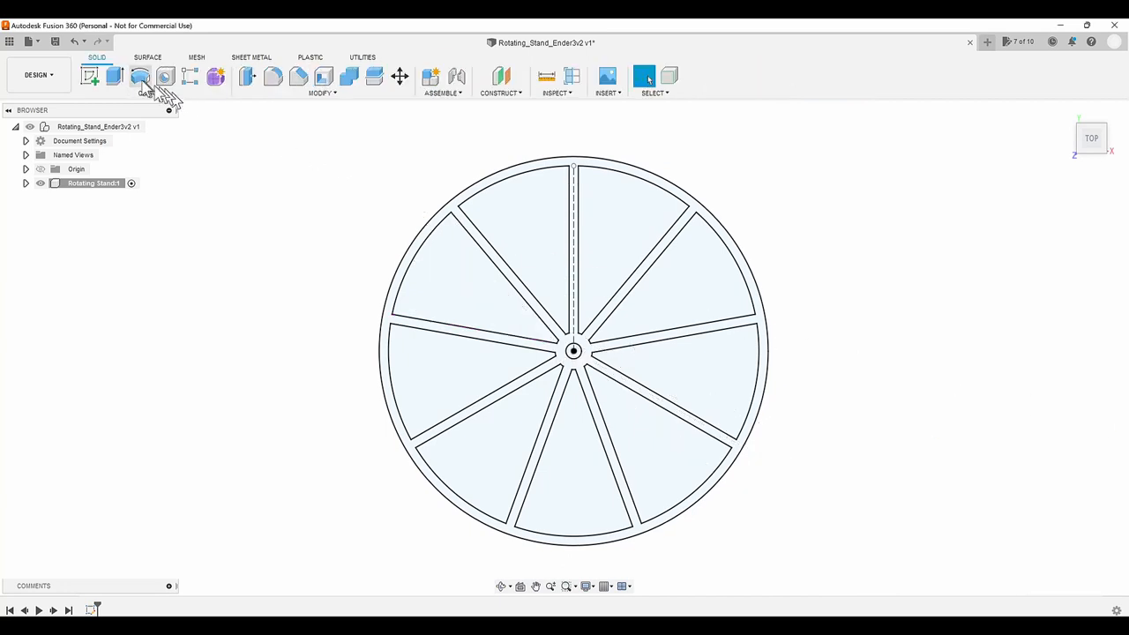
left_click(113, 77)
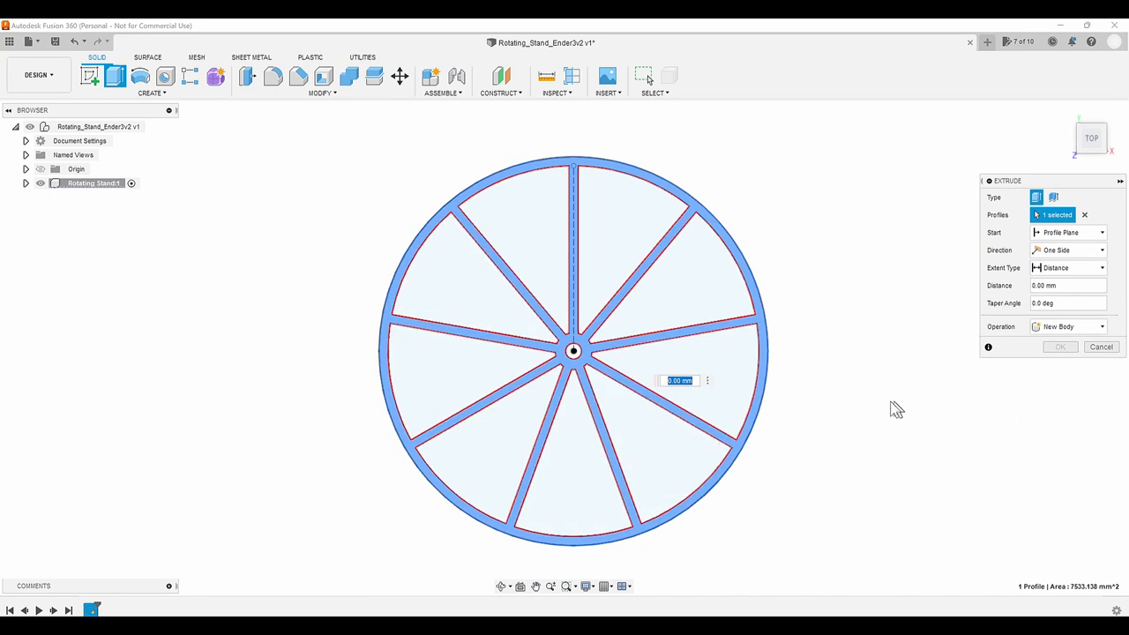
type("10")
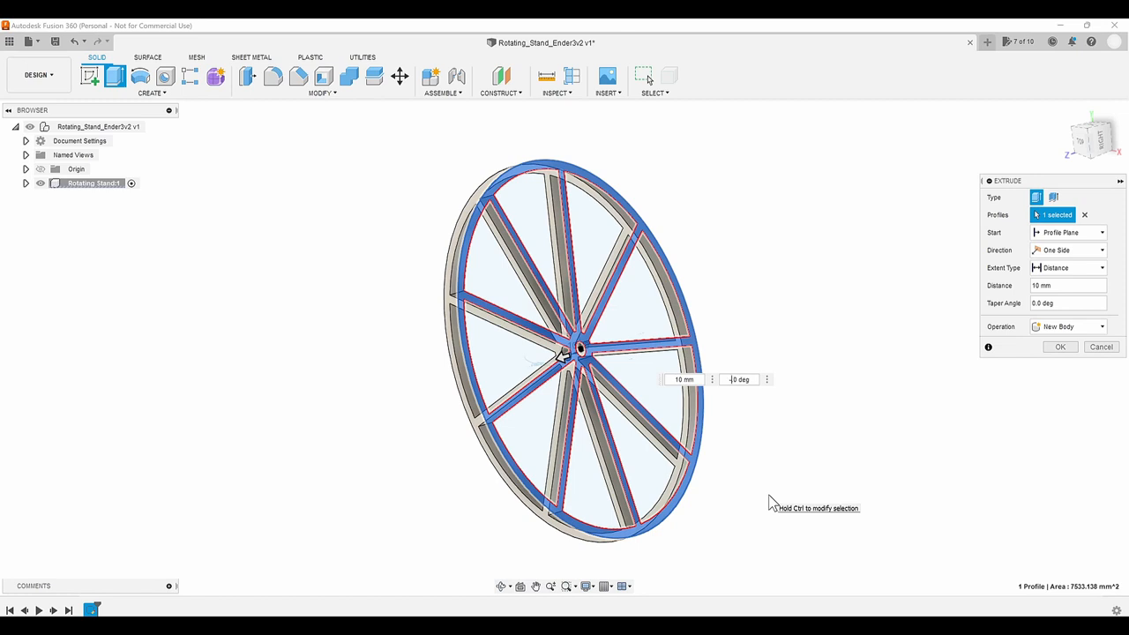
type("-12.0 deg")
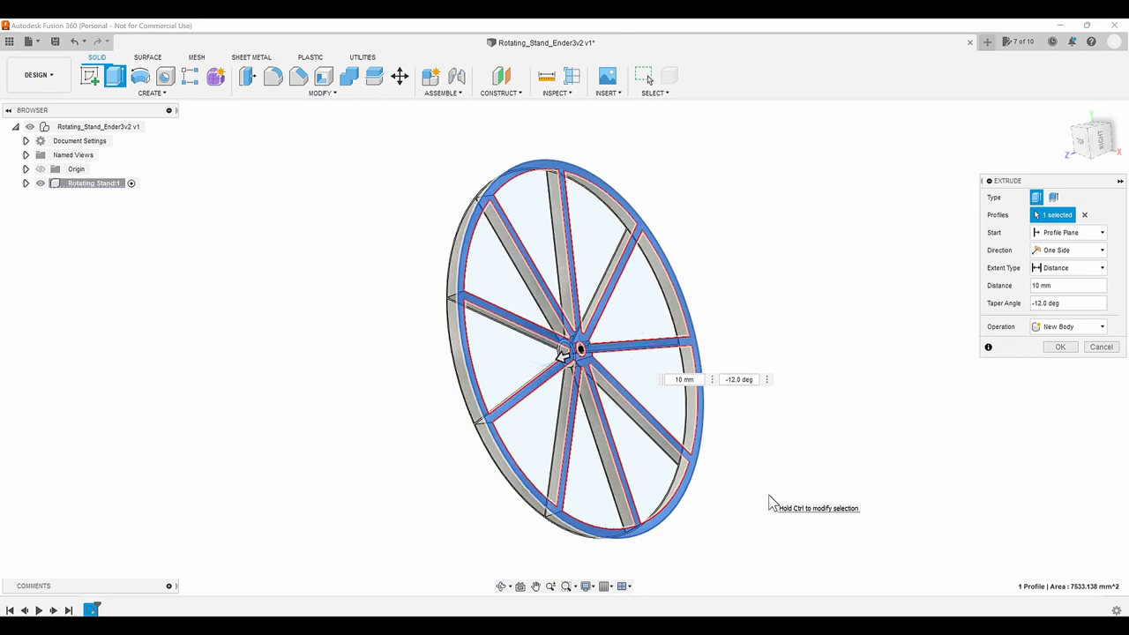
left_click(1060, 345)
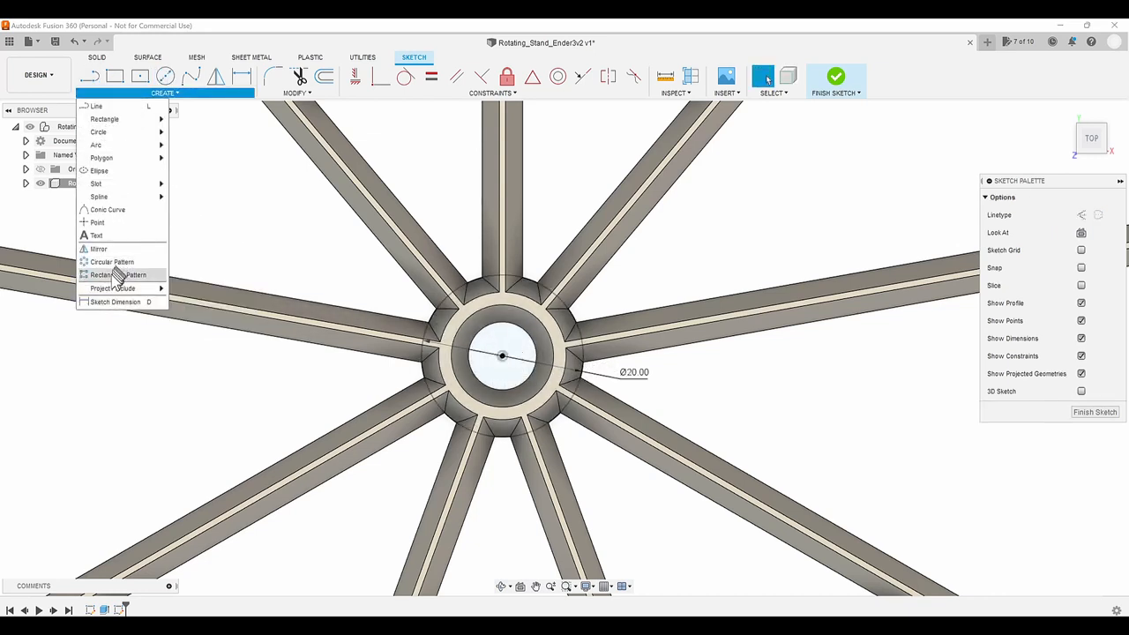
Draw a 20 mm circle on the hub face at the wheel axis
left_click(106, 290)
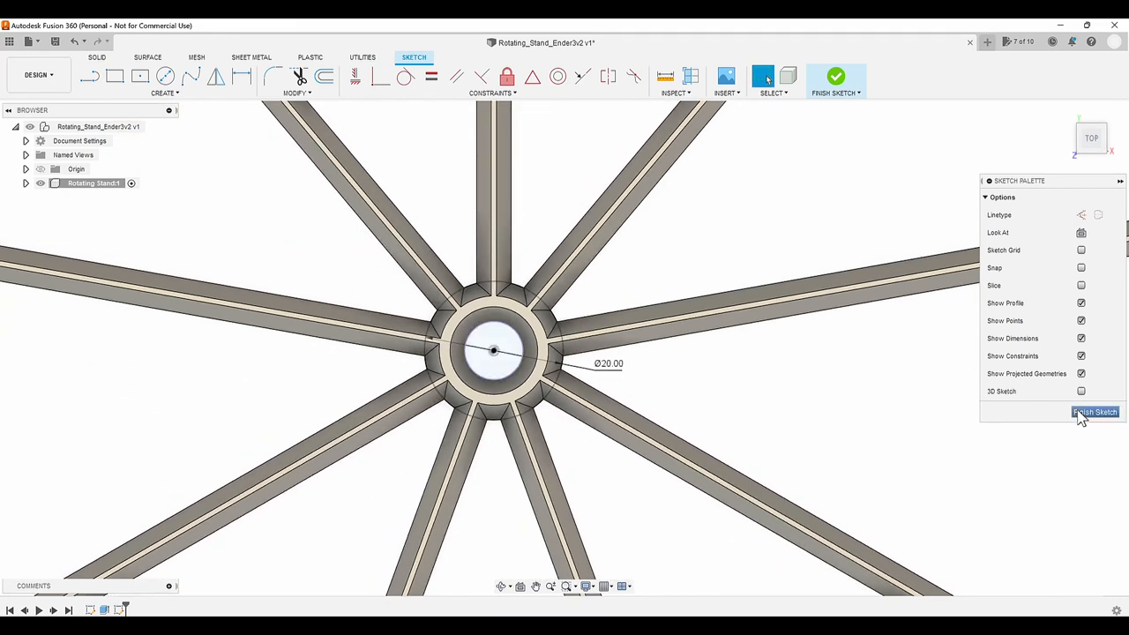
Extrude the ring around the 20 mm circle by 40 mm as a Join, forming the hollow hub
left_click(1094, 413)
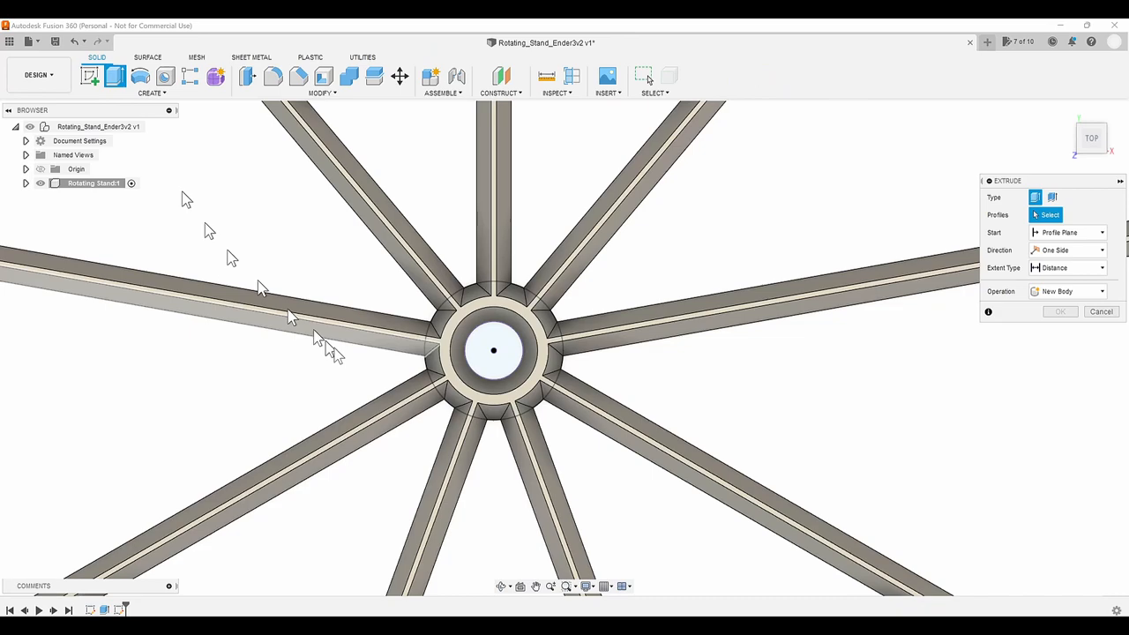
left_click(494, 349)
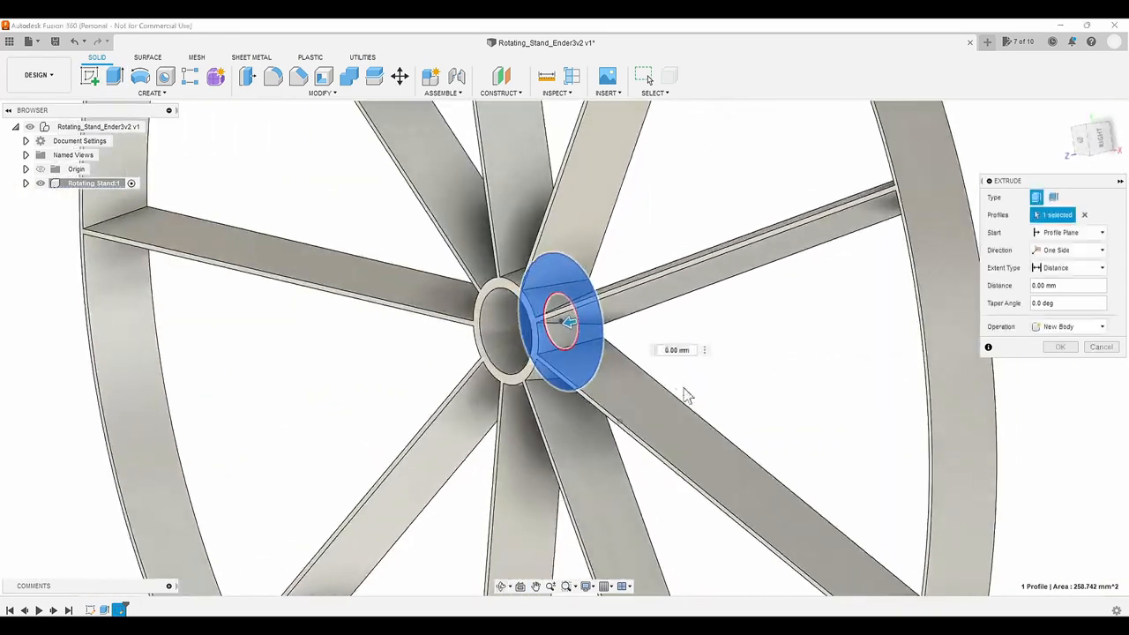
type("40")
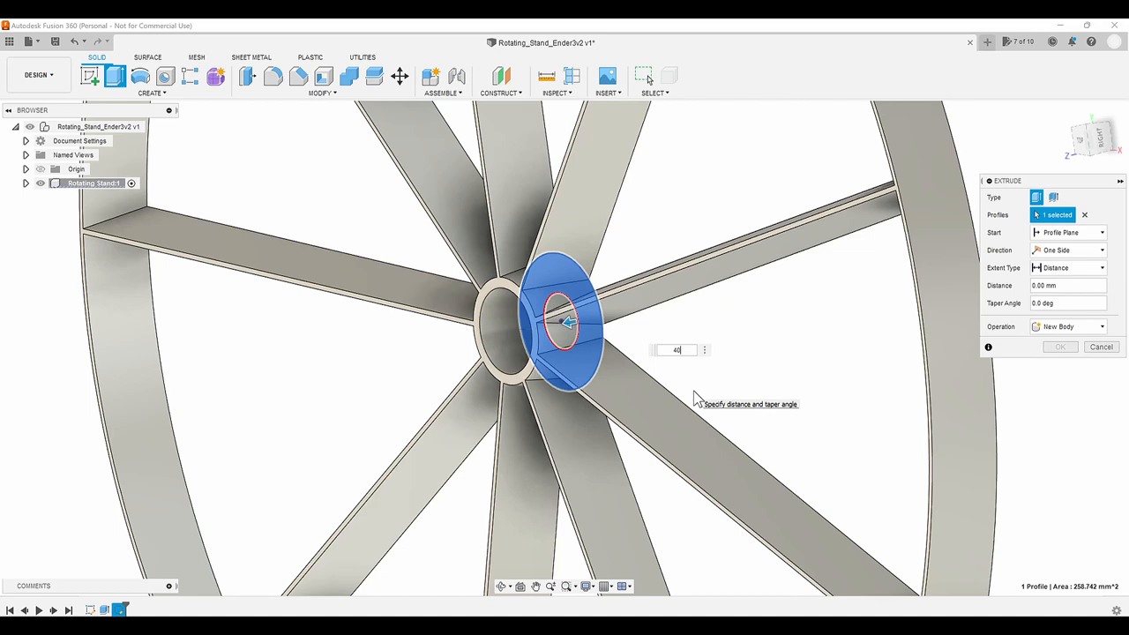
left_click(1067, 326)
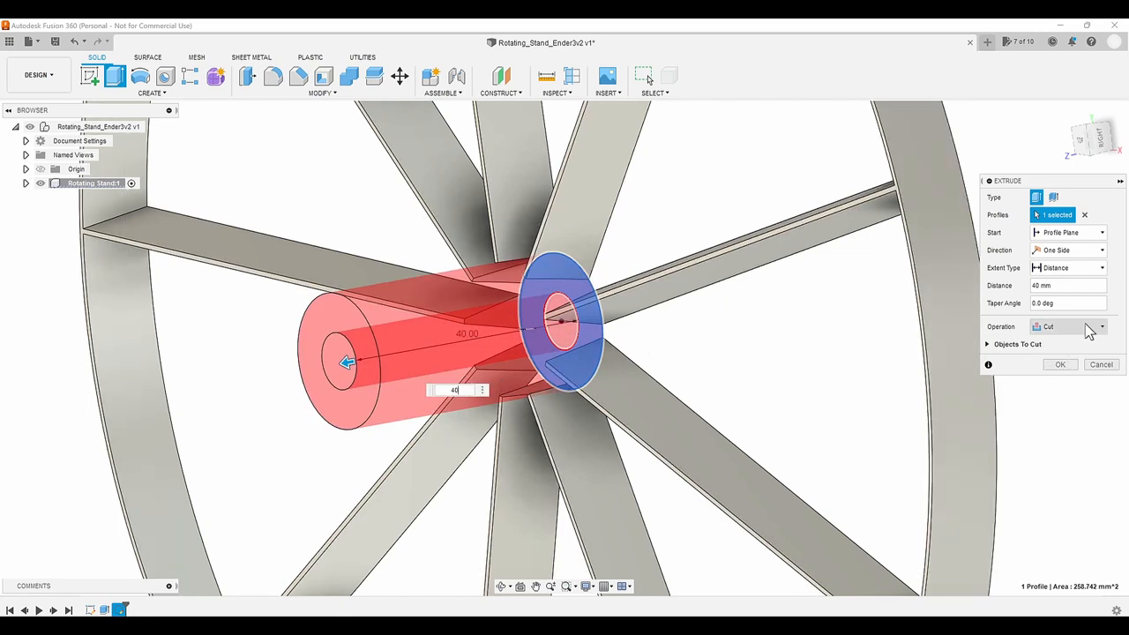
left_click(1067, 326)
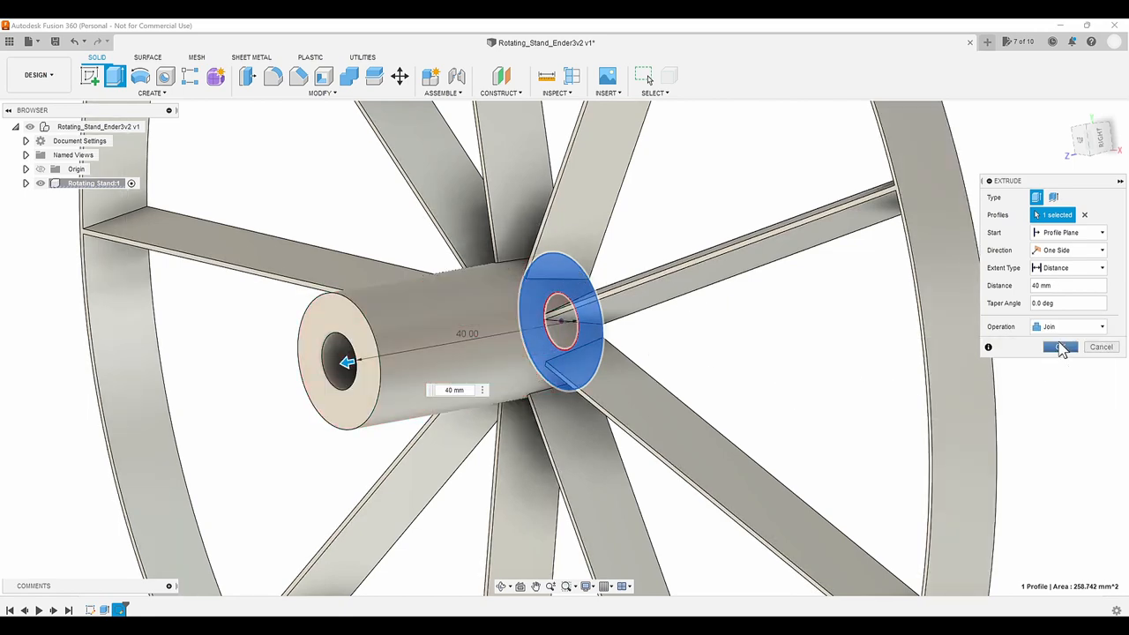
left_click(1060, 346)
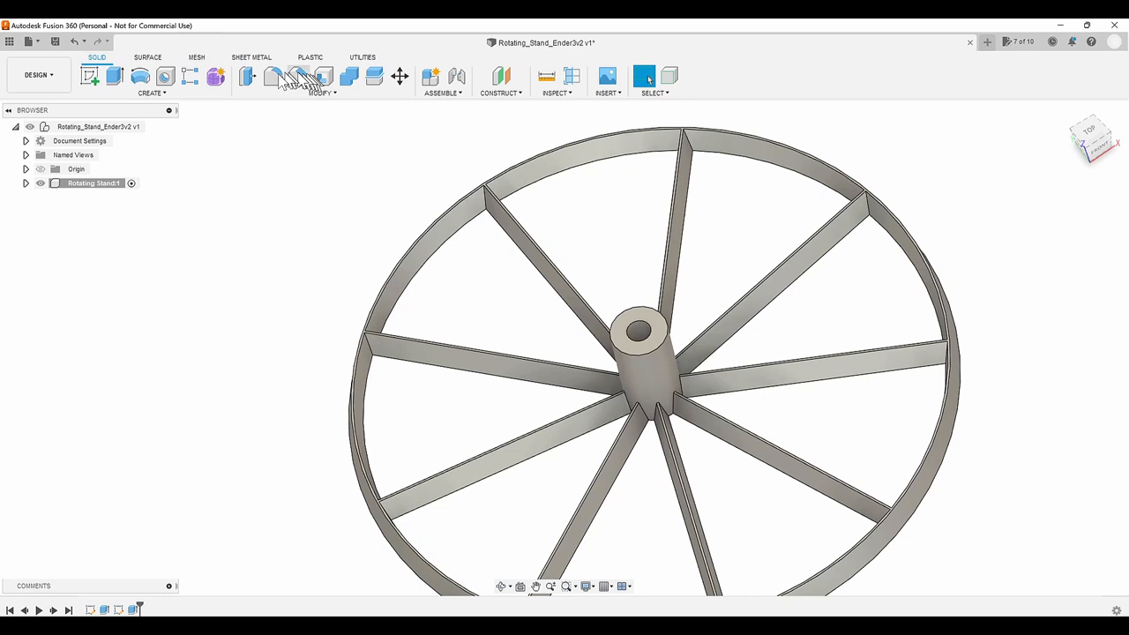
left_click(273, 78)
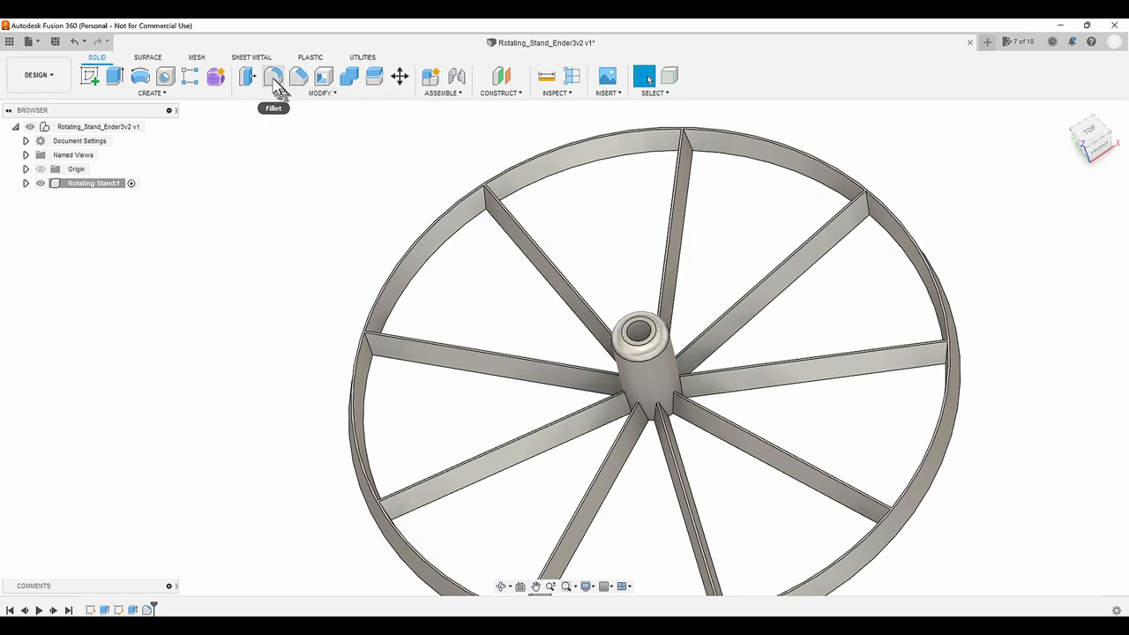
left_click(273, 76)
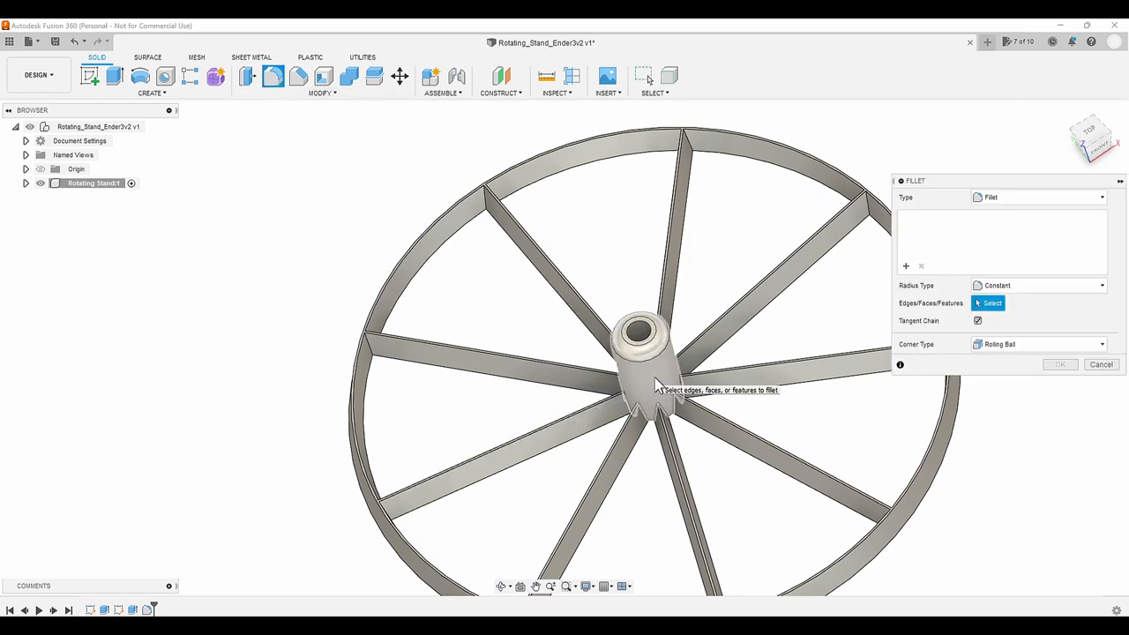
left_click(644, 353)
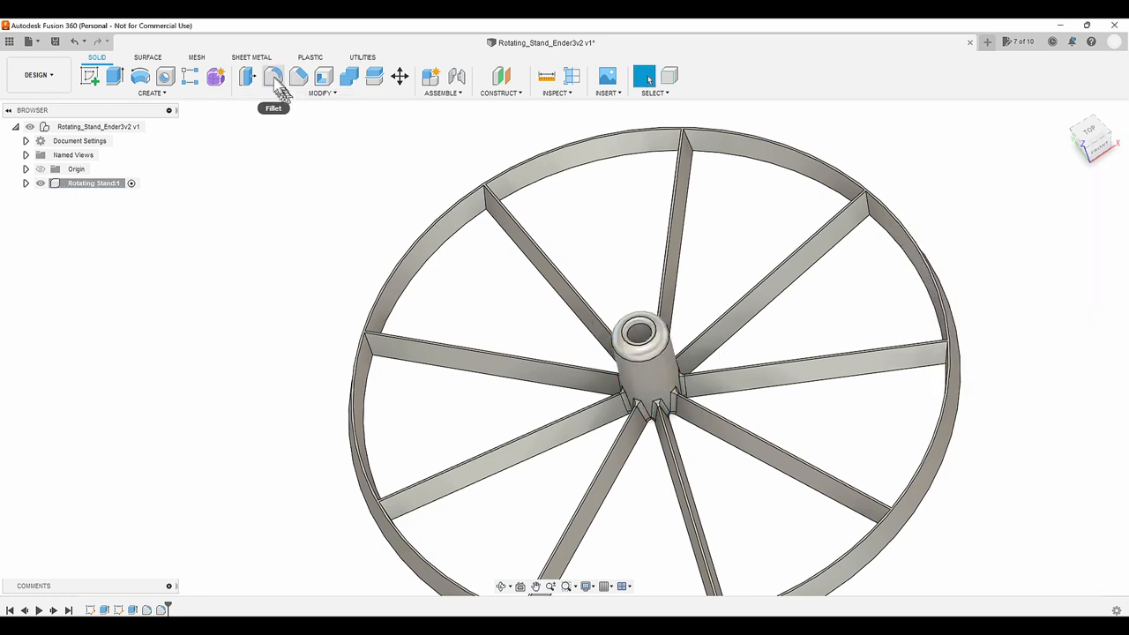
left_click(273, 77)
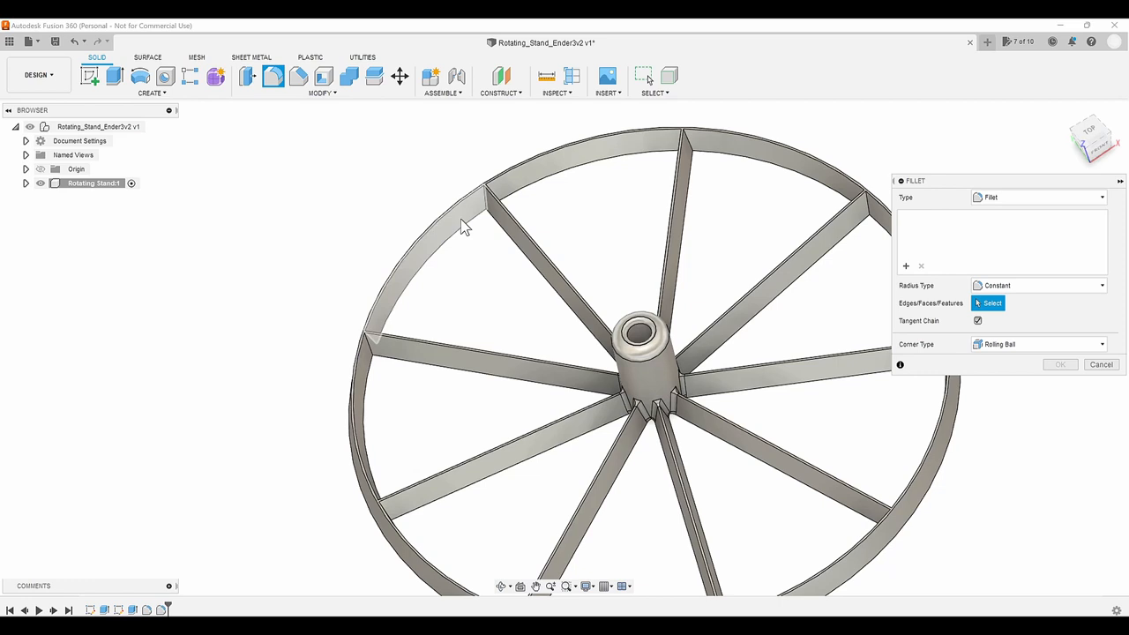
left_click(432, 238)
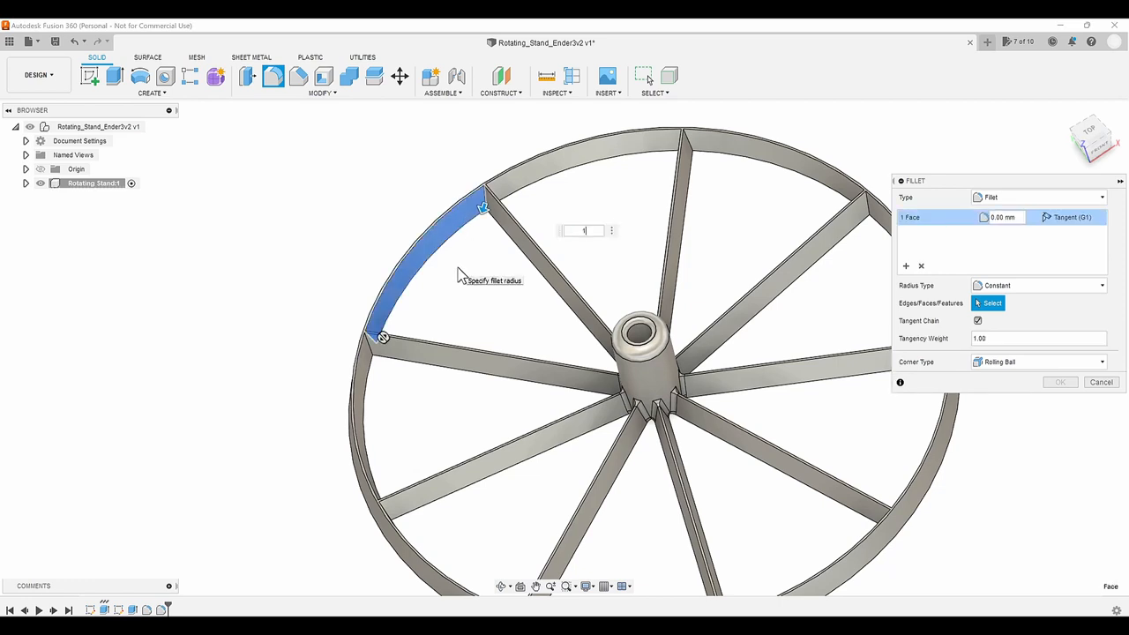
left_click(1101, 381)
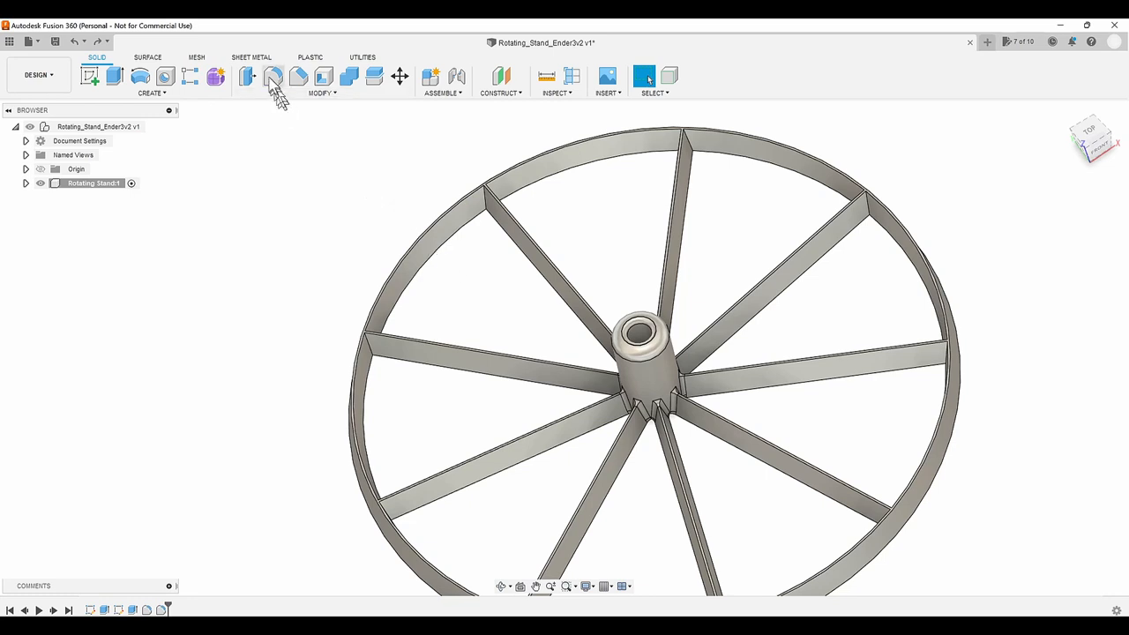
left_click(274, 76)
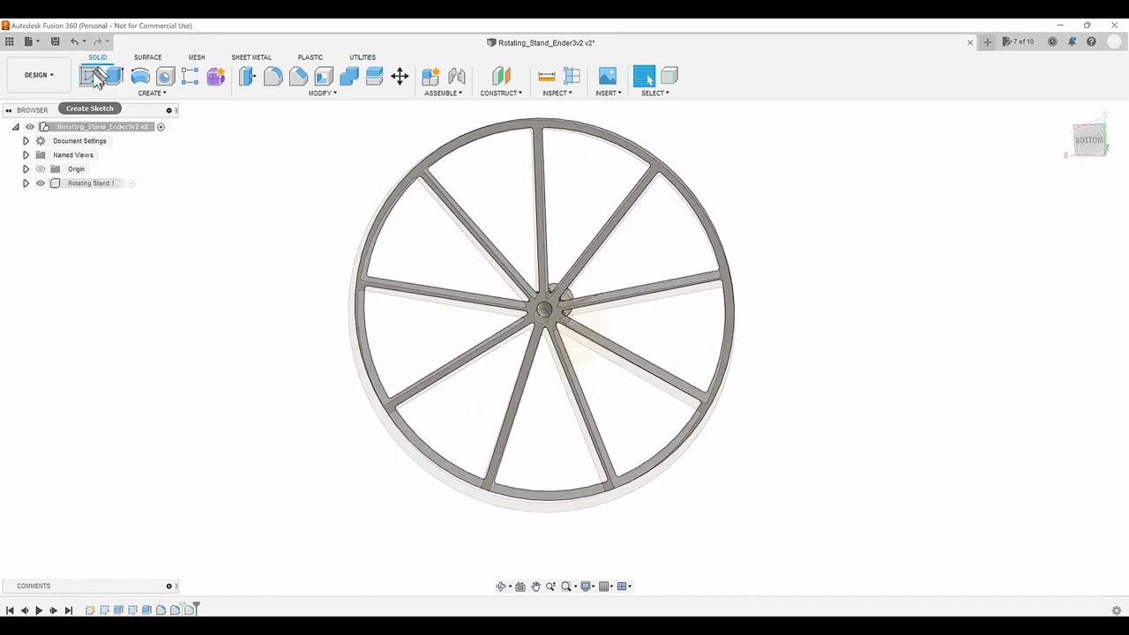
Sketch two concentric centre circles dimensioned Ø6.5 and Ø3.40, then finish the sketch
left_click(102, 76)
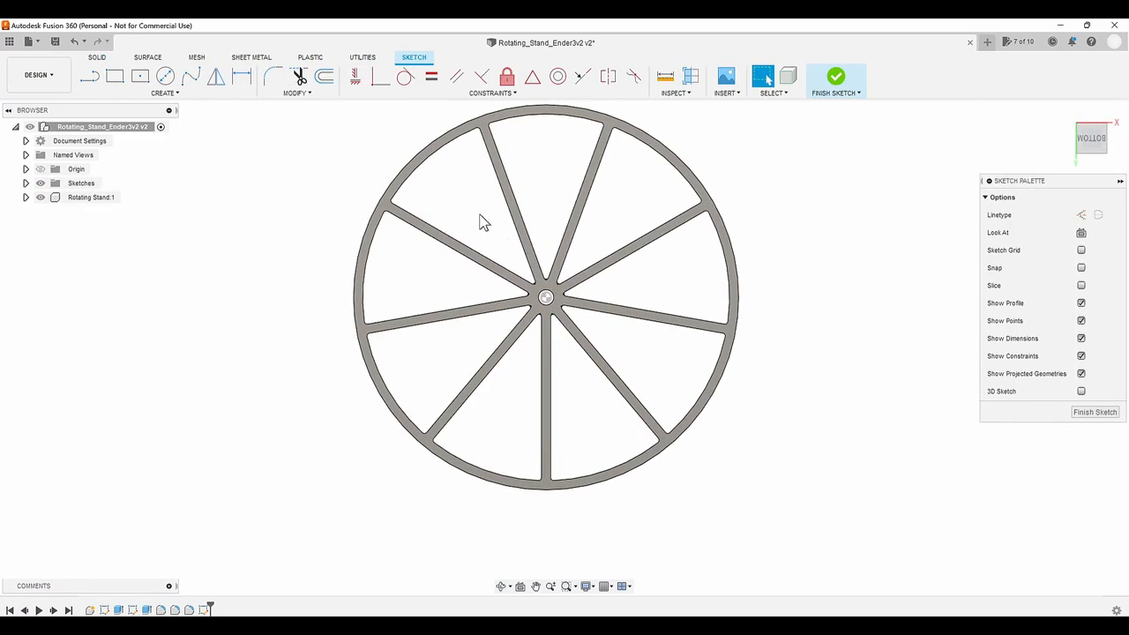
left_click(166, 92)
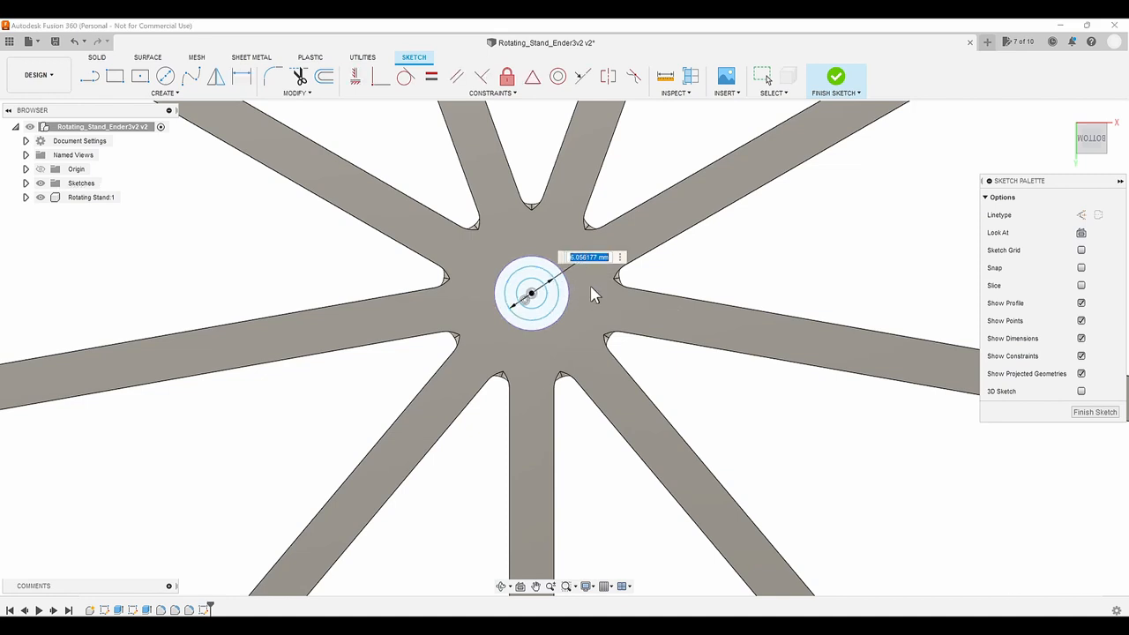
type("6.50")
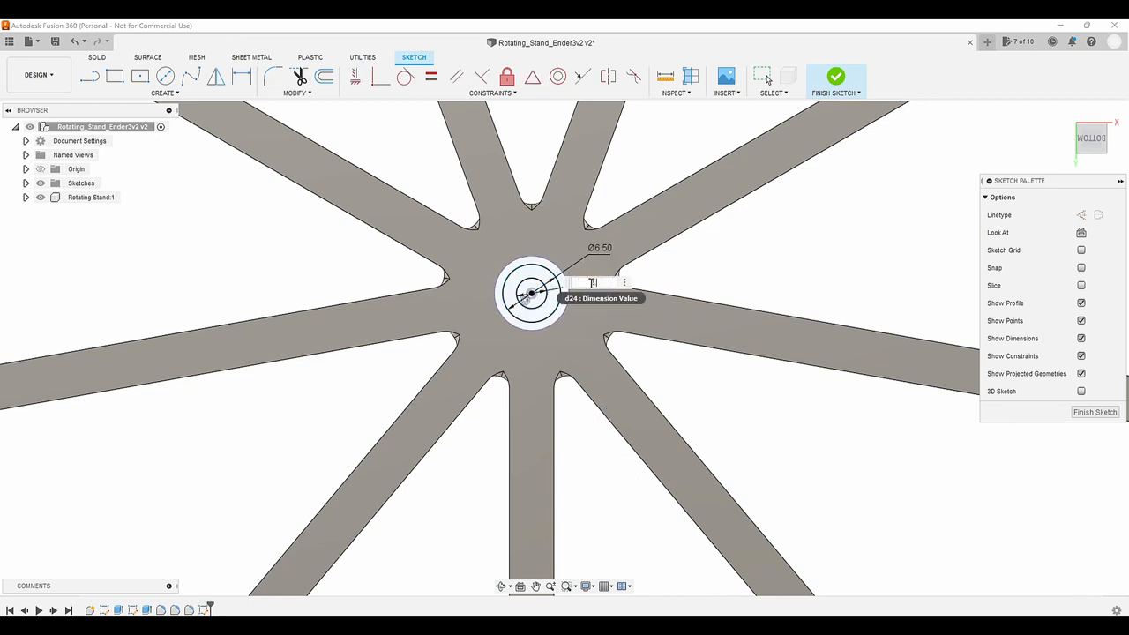
type("3.40")
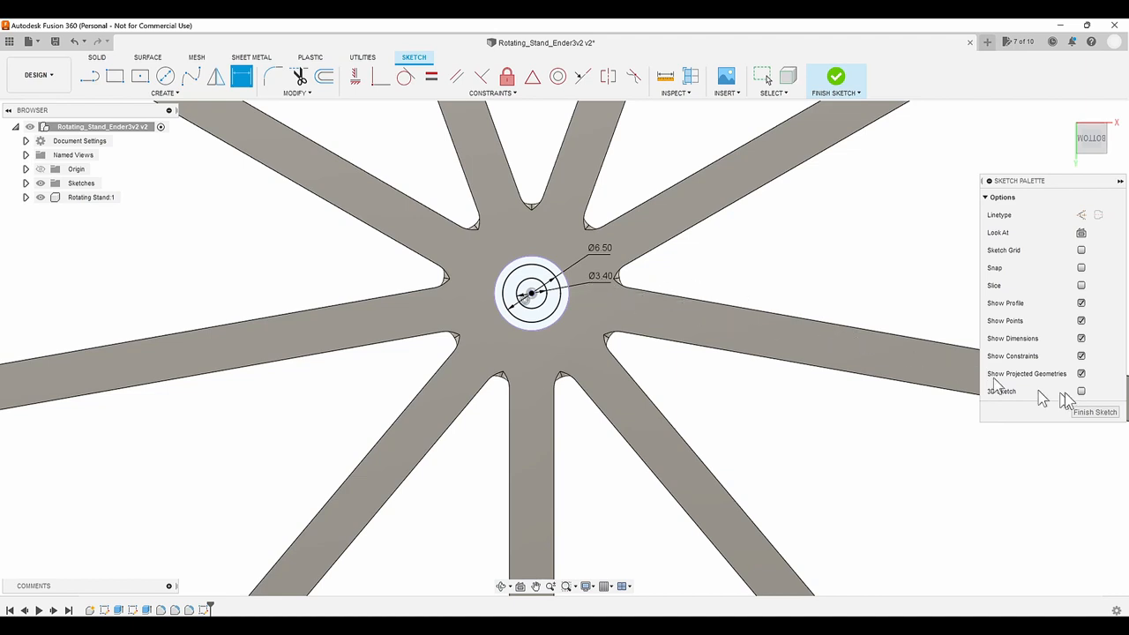
left_click(835, 77)
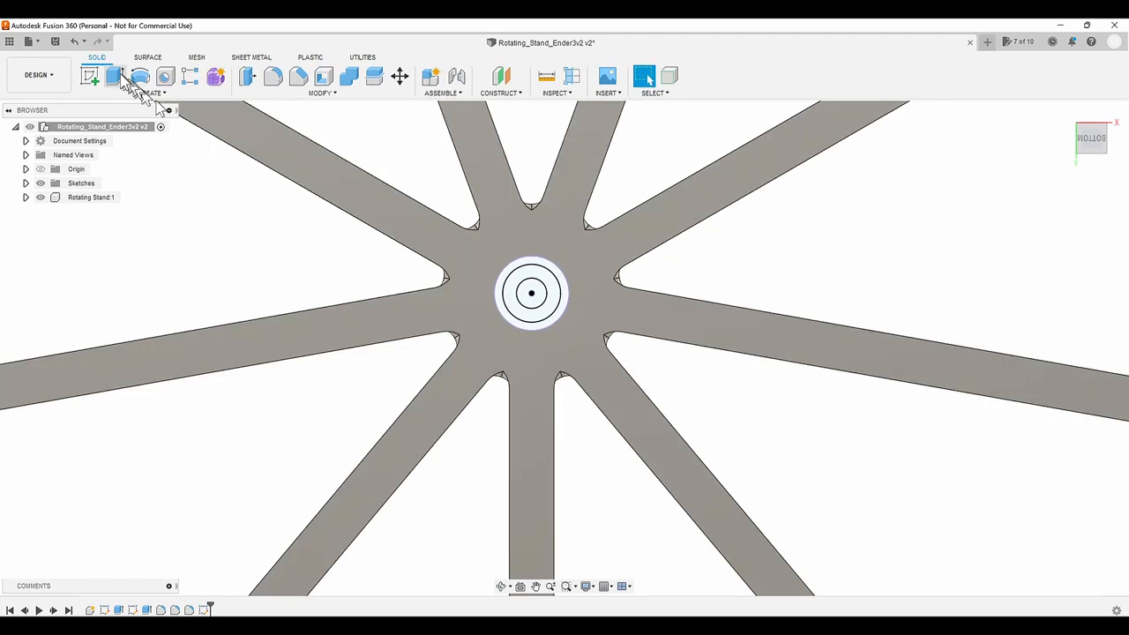
Extrude both centre circle profiles 10 mm as a new body
left_click(115, 76)
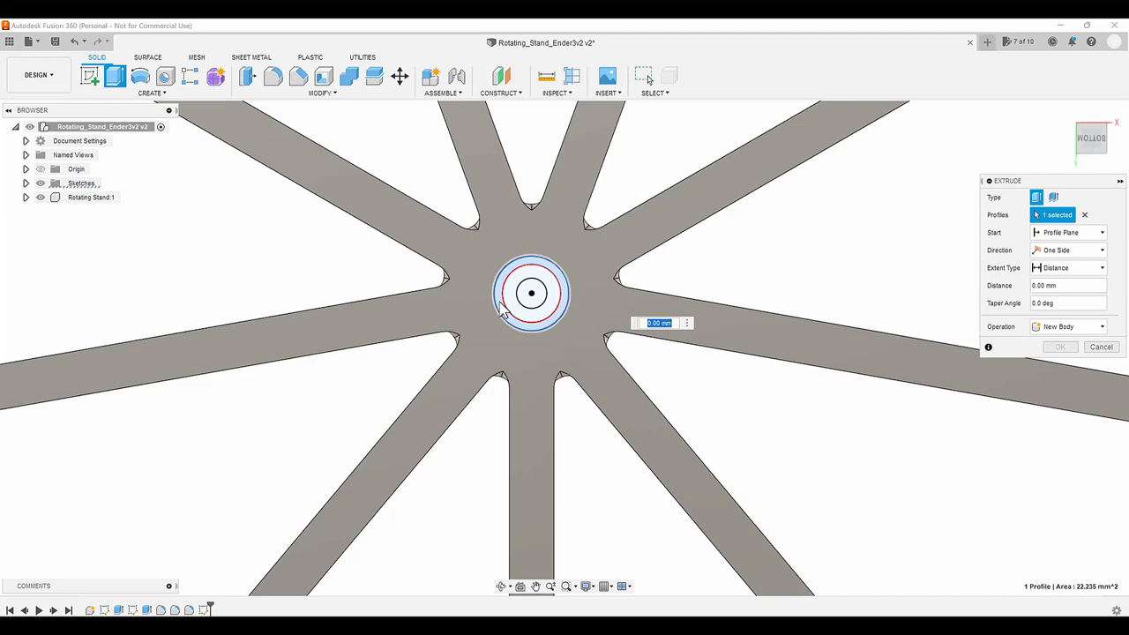
left_click(515, 304)
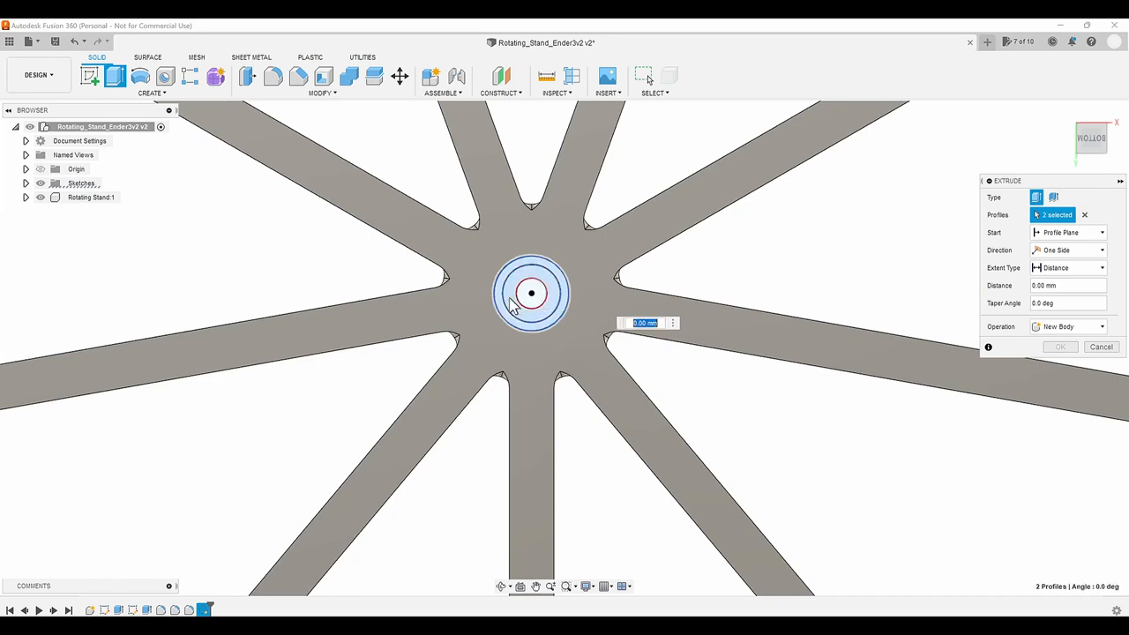
left_click(531, 293)
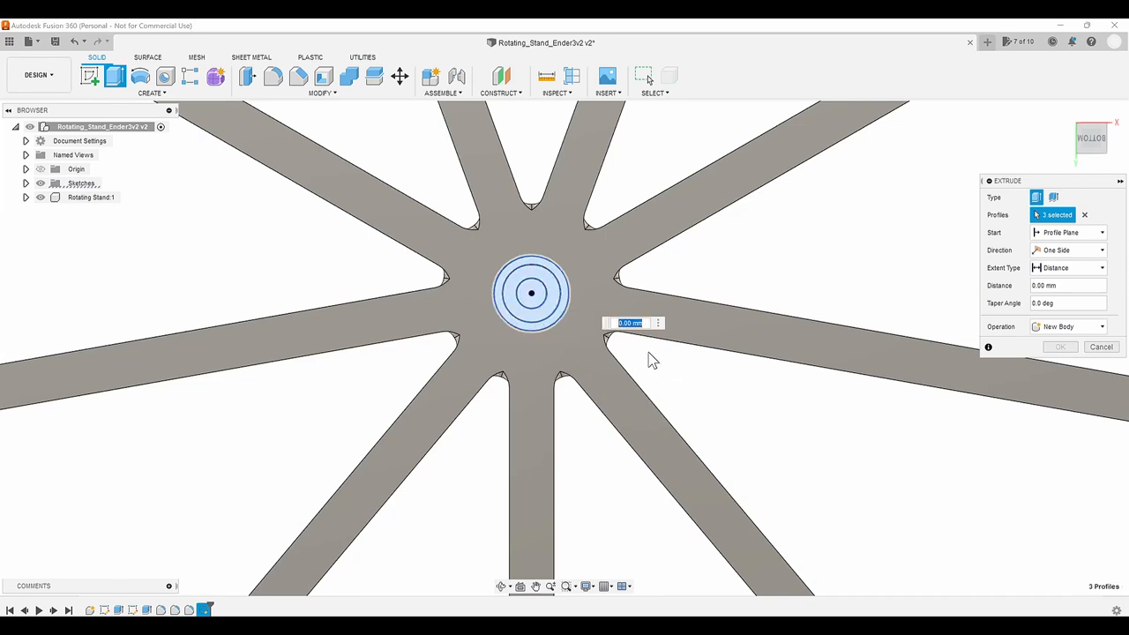
type("10")
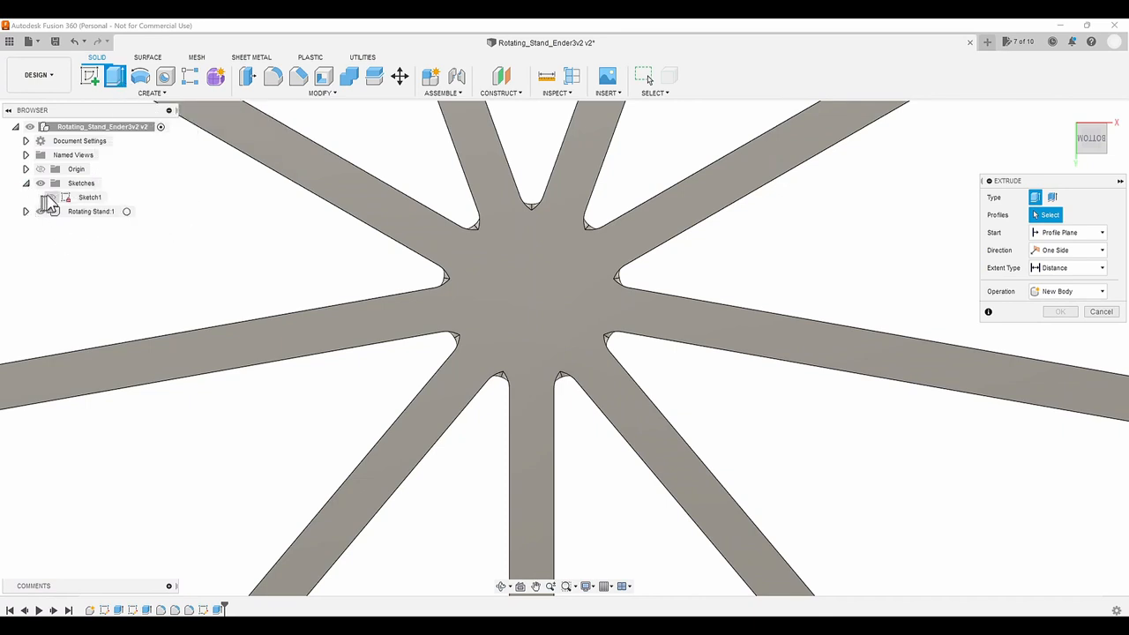
Cut the small circle through the whole hub, then cut the surrounding ring 4 mm deep as a recess
left_click(531, 293)
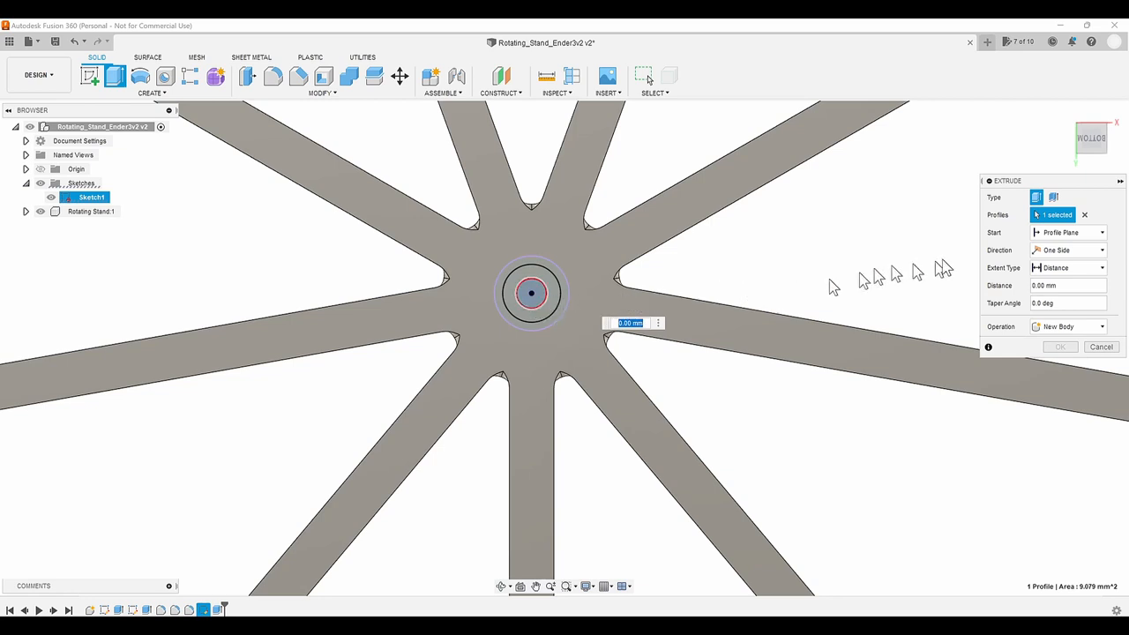
left_click(1101, 268)
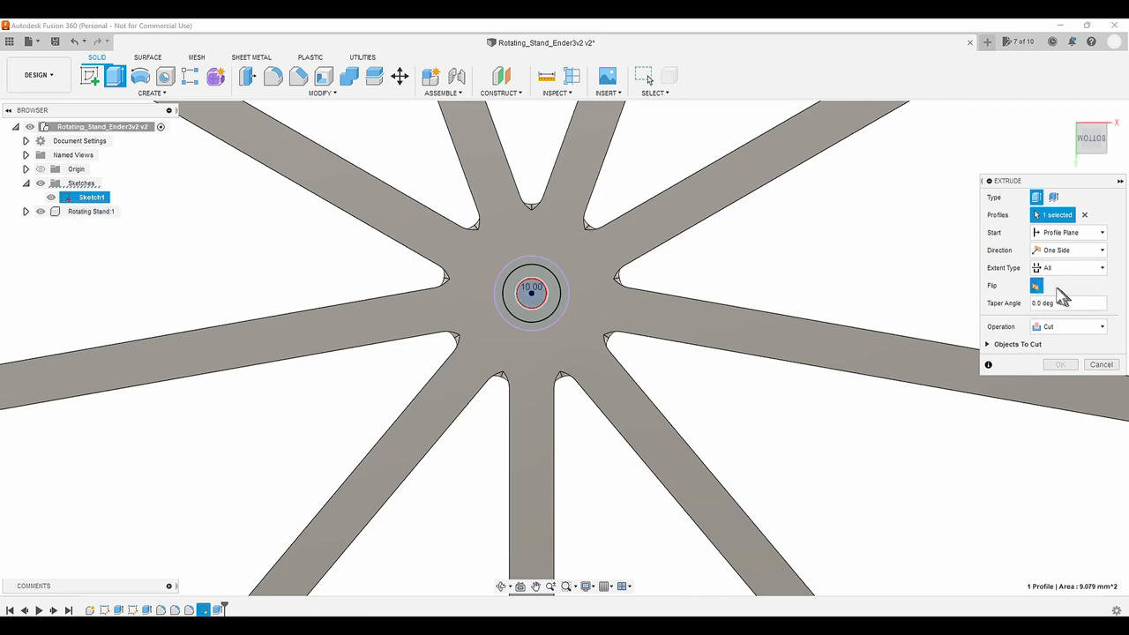
left_click_drag(529, 296, 618, 291)
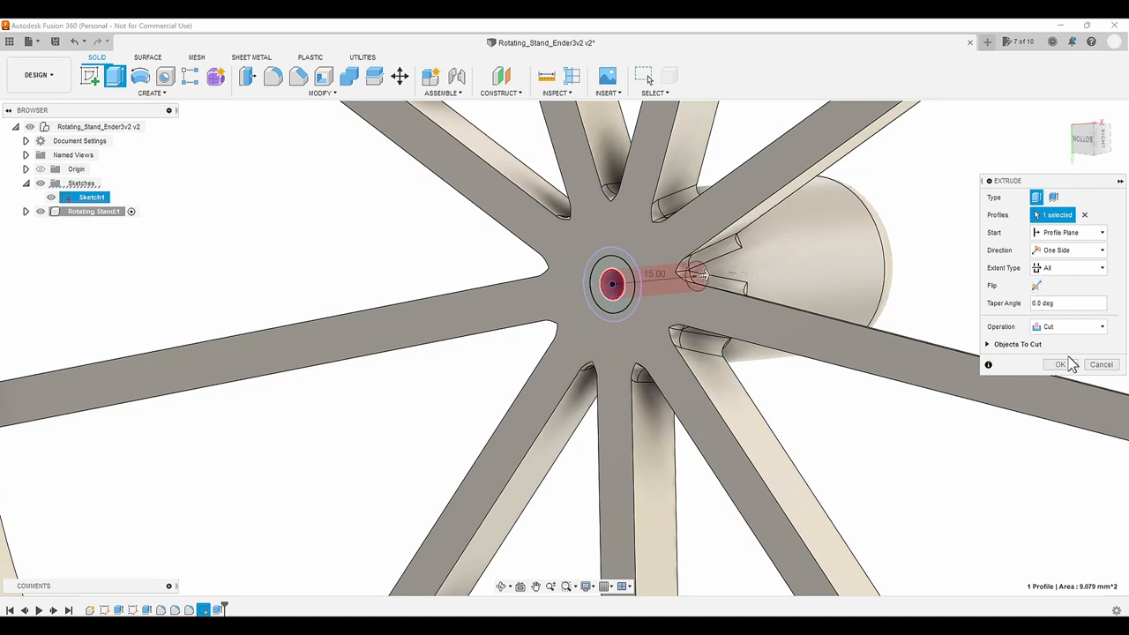
left_click(1059, 364)
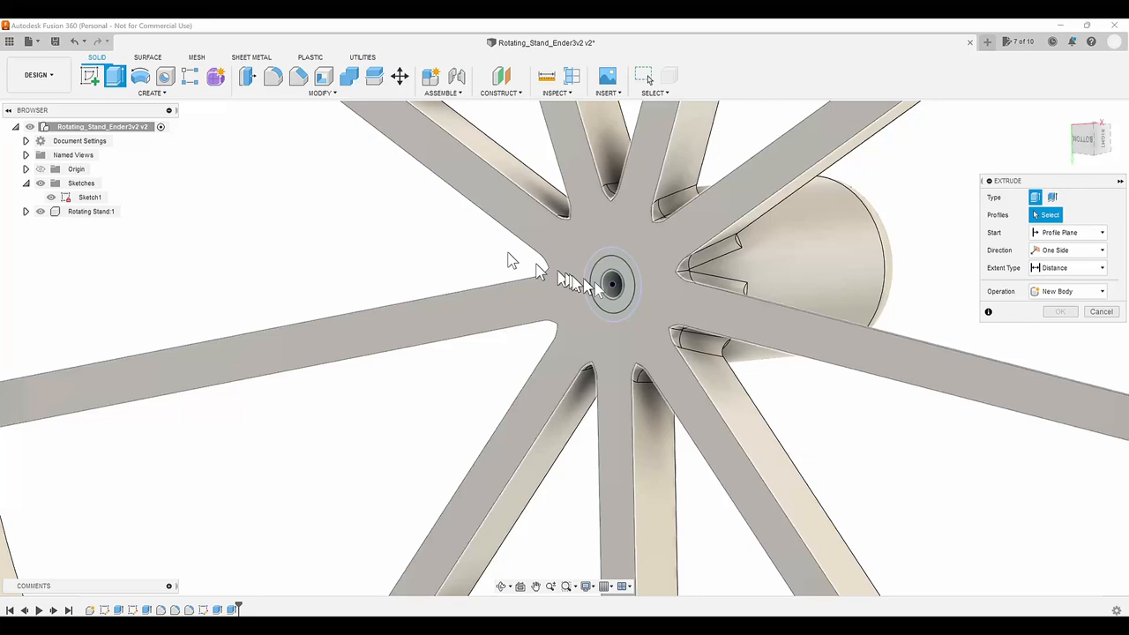
left_click(611, 284)
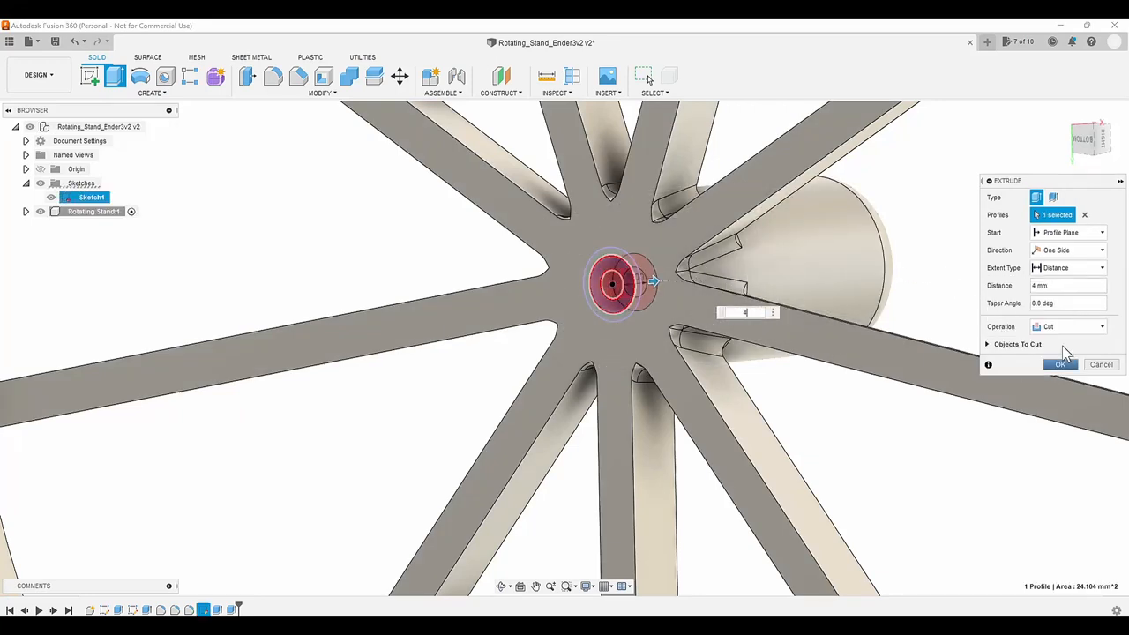
left_click(1060, 363)
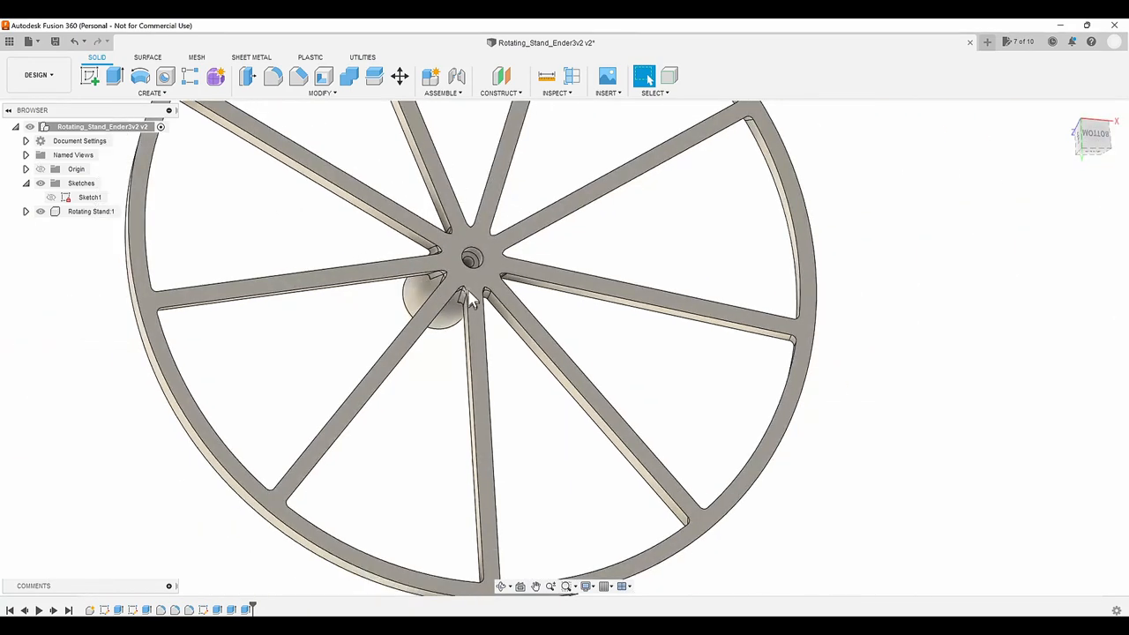
Round the hub hole's edge with a 1.5 mm fillet
left_click(271, 77)
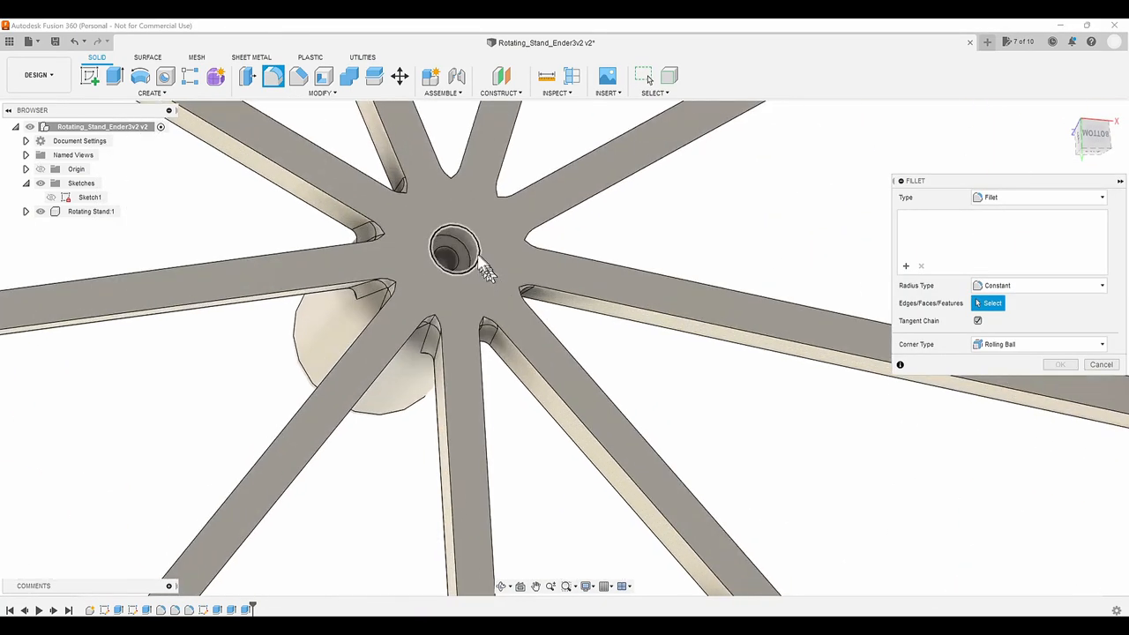
left_click(452, 250)
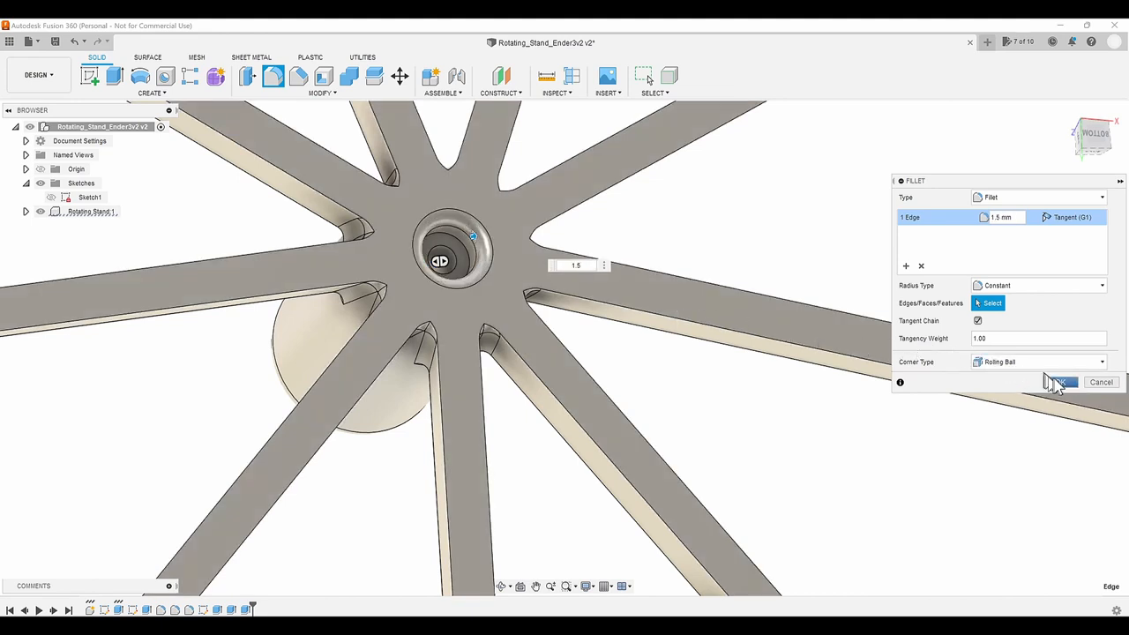
left_click(1058, 381)
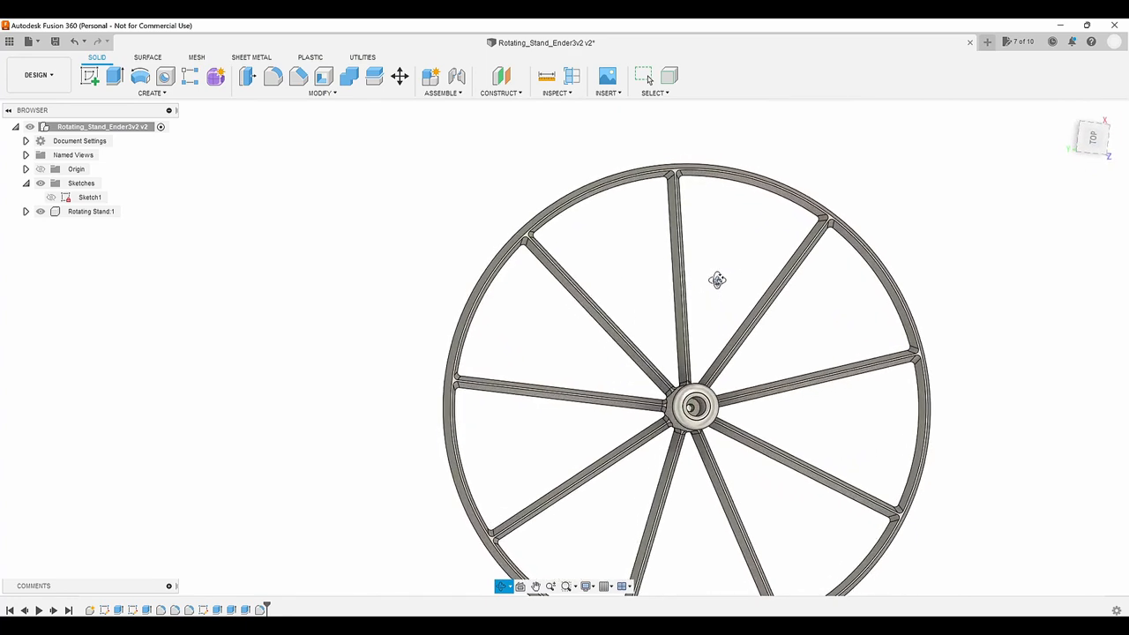
Round the hub hole's inner edge with a 2 mm fillet
left_click(271, 75)
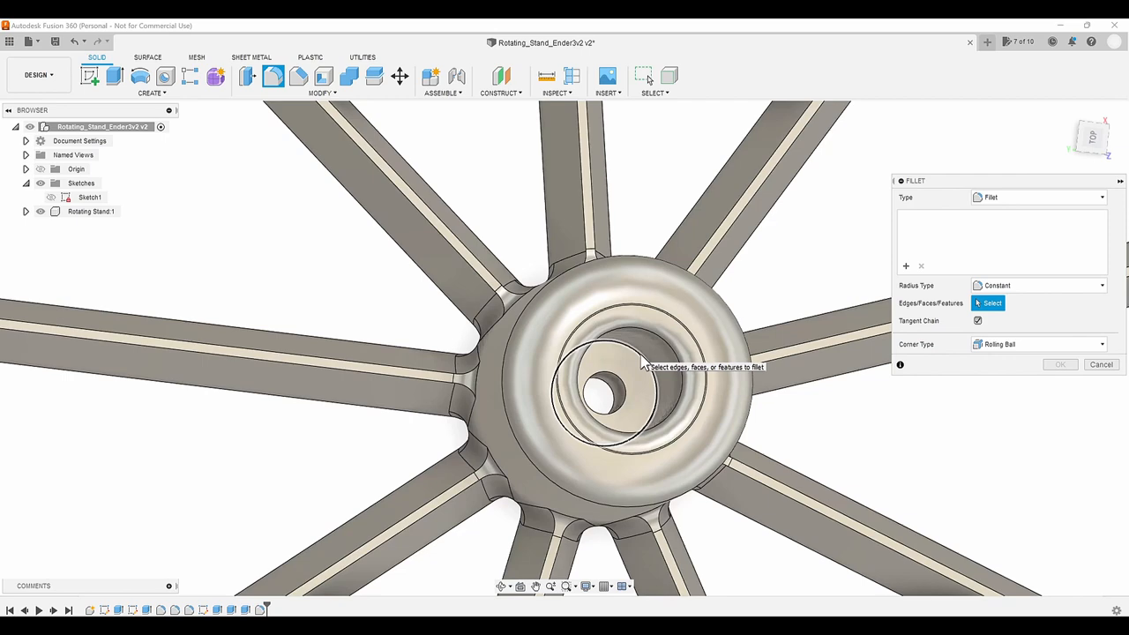
left_click(603, 356)
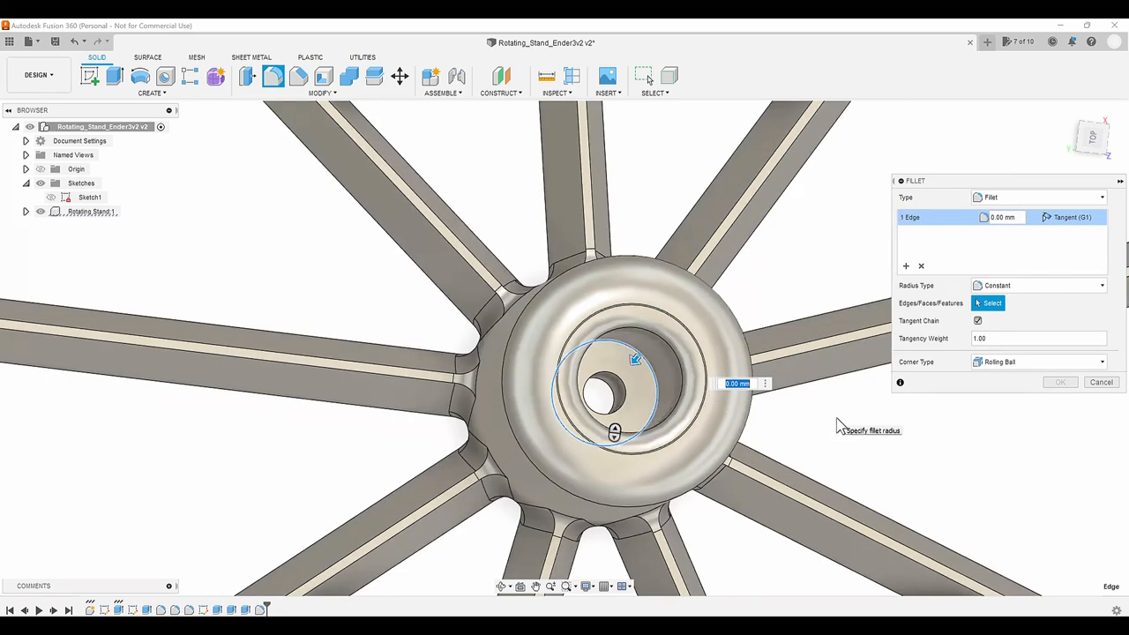
type("2")
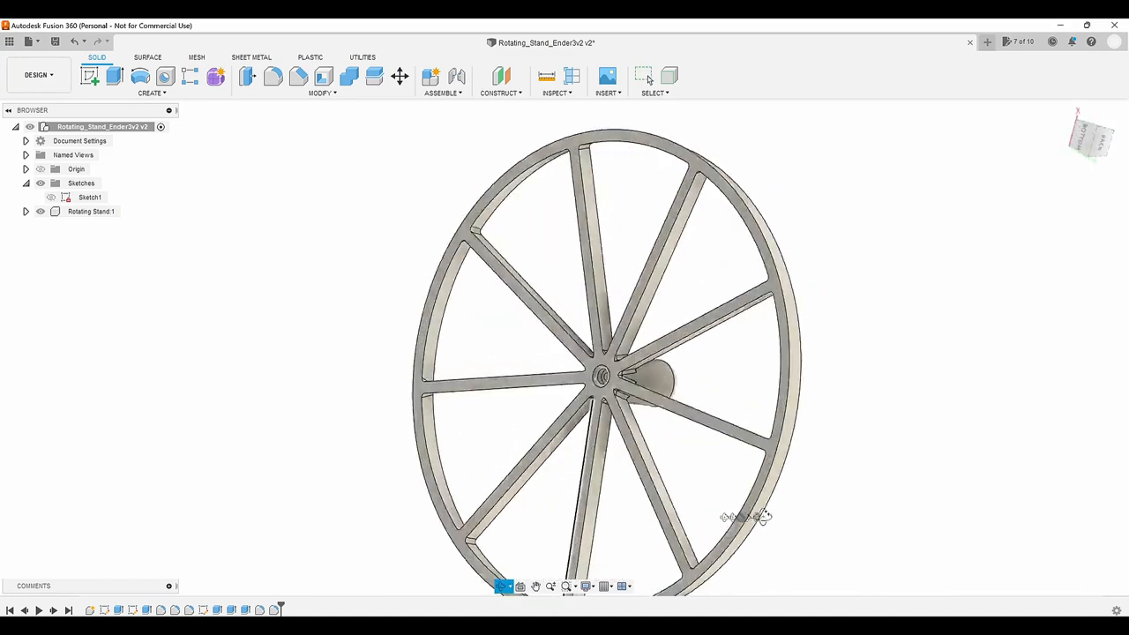
Save Body1 as a mesh and send it to Cura via the 3D Print Utility
left_click_drag(745, 515, 780, 405)
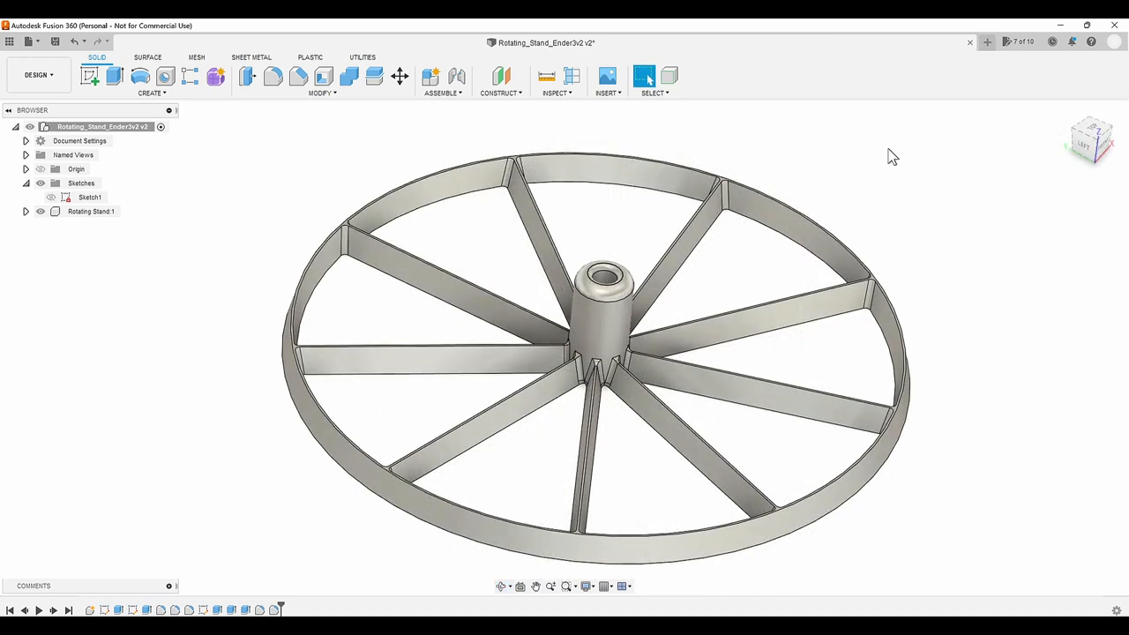
left_click(25, 212)
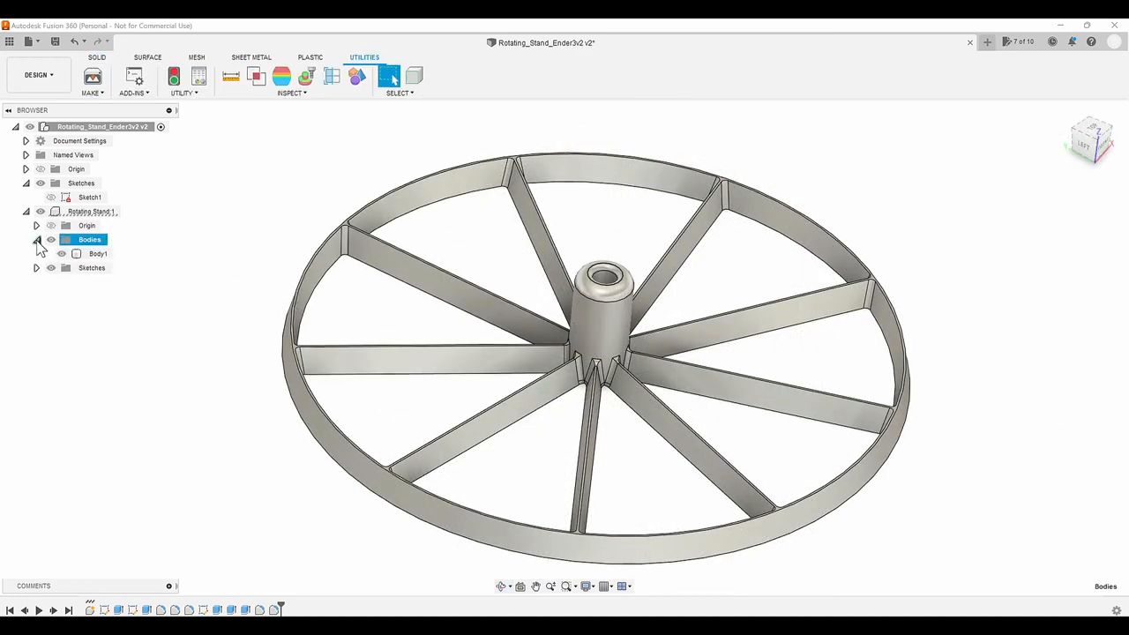
right_click(99, 254)
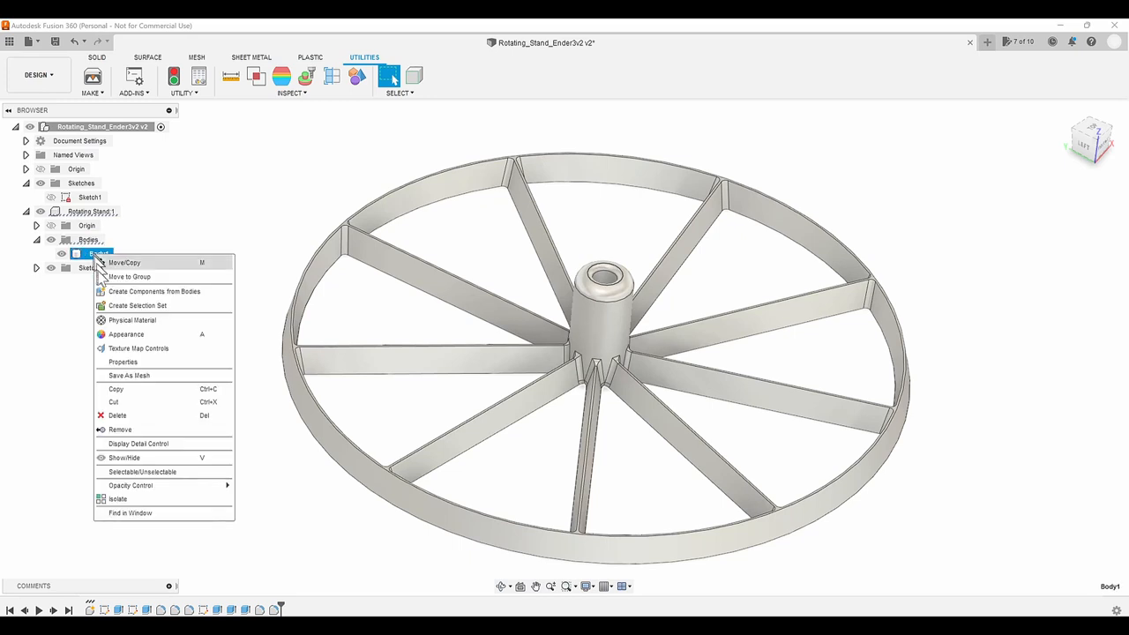
left_click(129, 374)
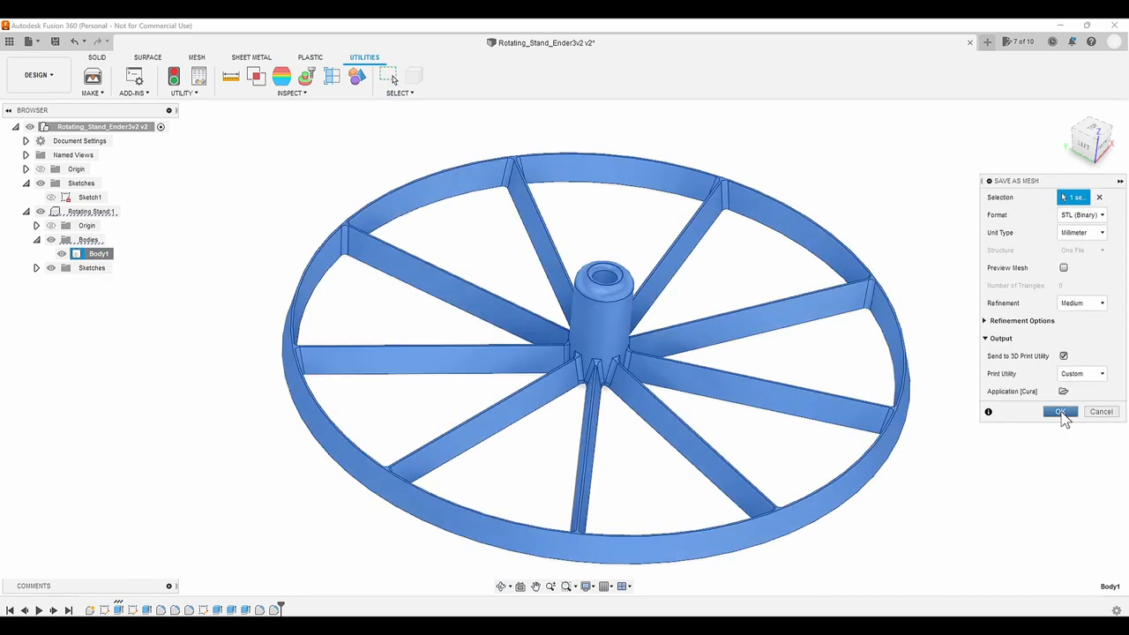
left_click(1060, 413)
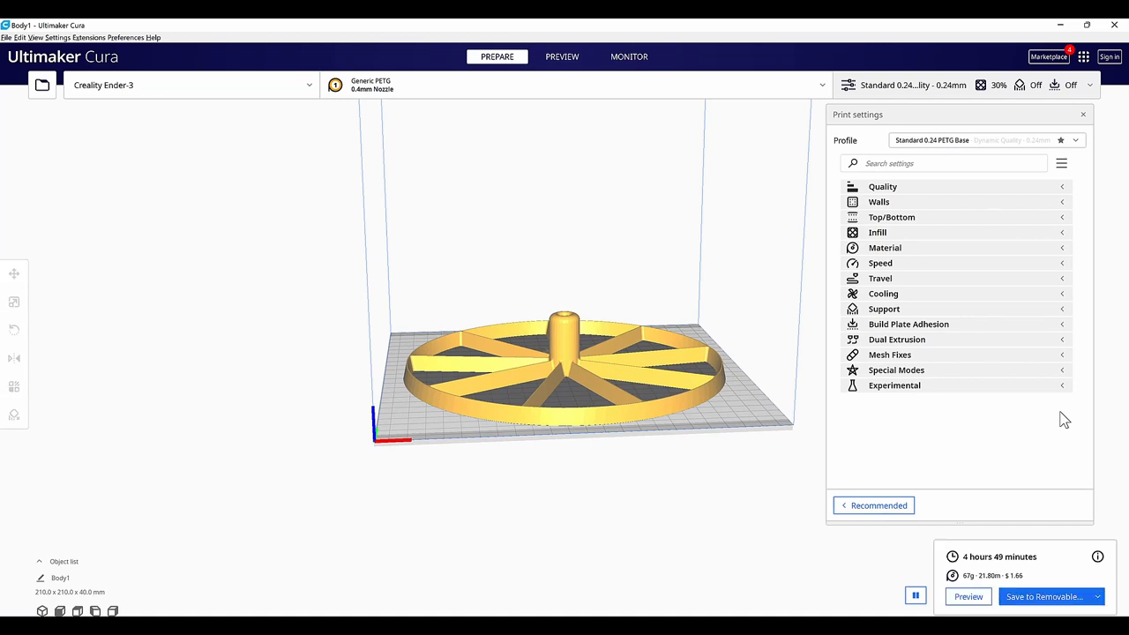
mouse_move(970, 289)
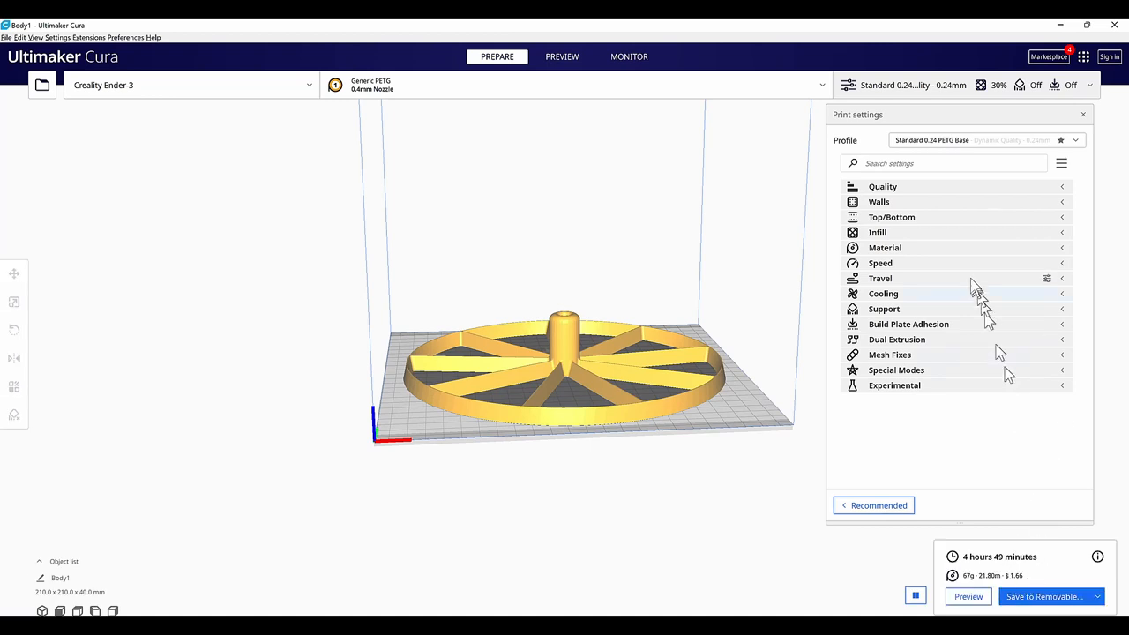
Review the Quality settings, then rename the object Body1 to Rotating_Stand_v1
left_click(882, 187)
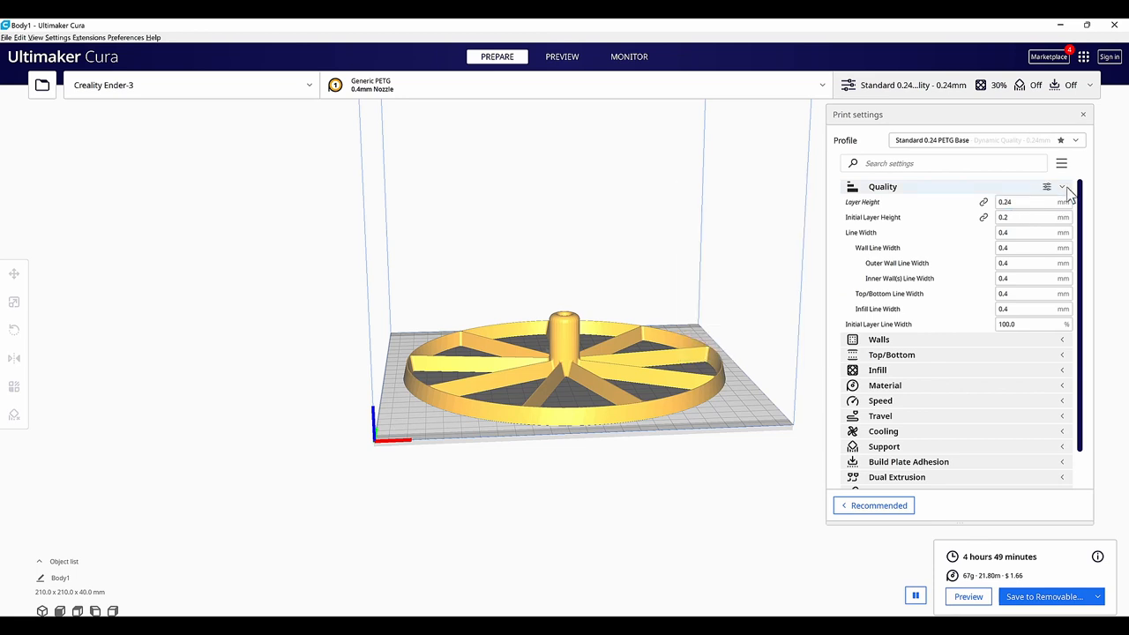
left_click(1062, 187)
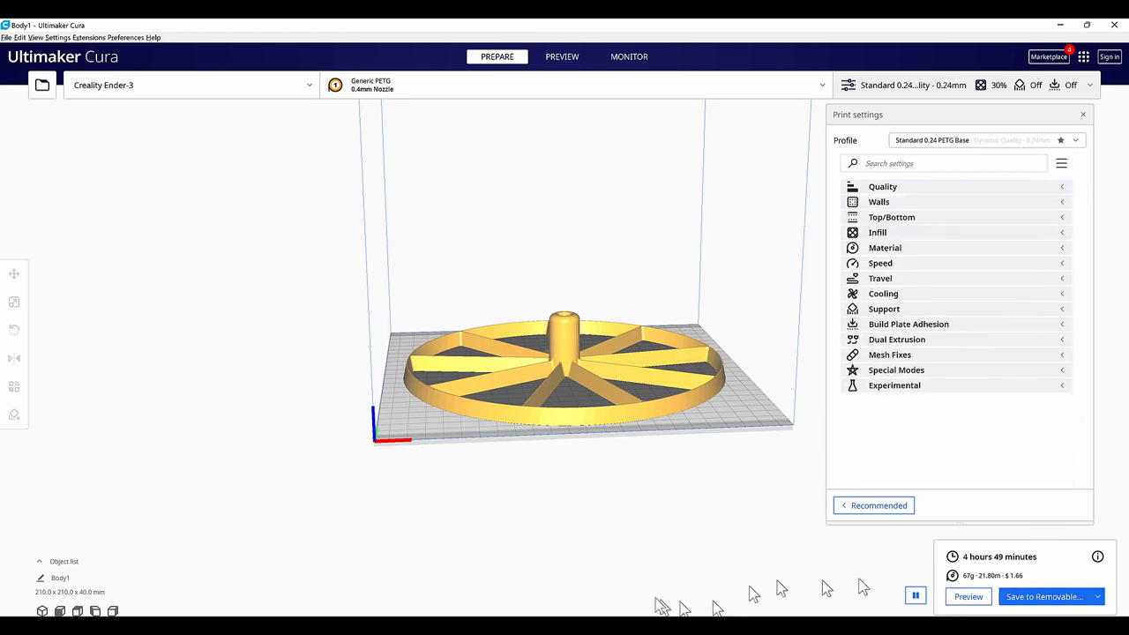
double_click(60, 579)
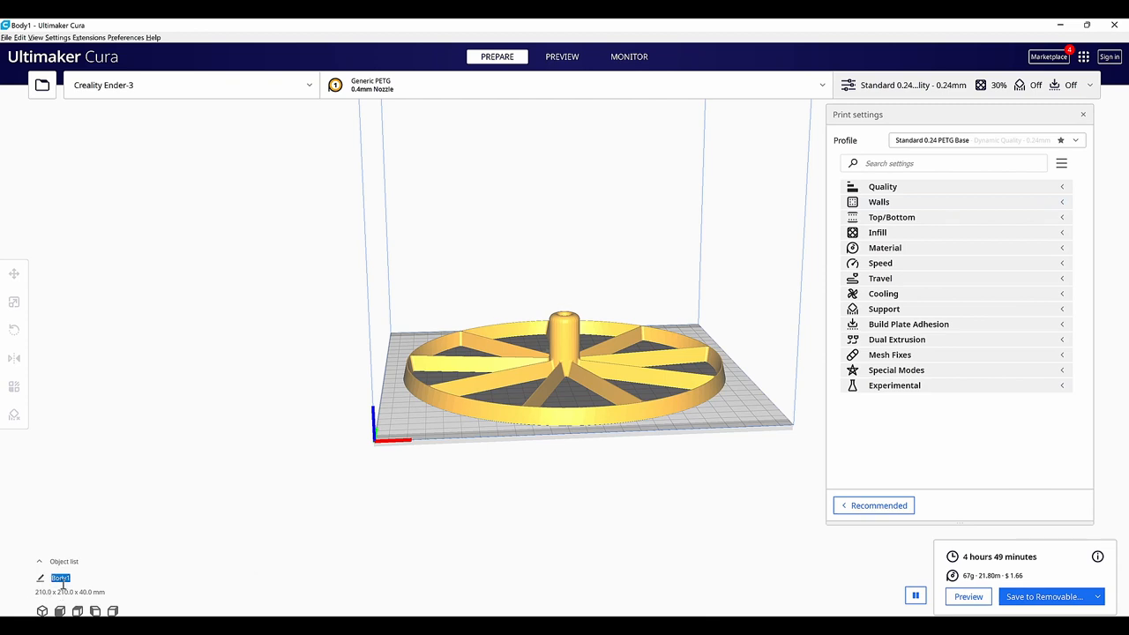
type("Rotating_Stand_v")
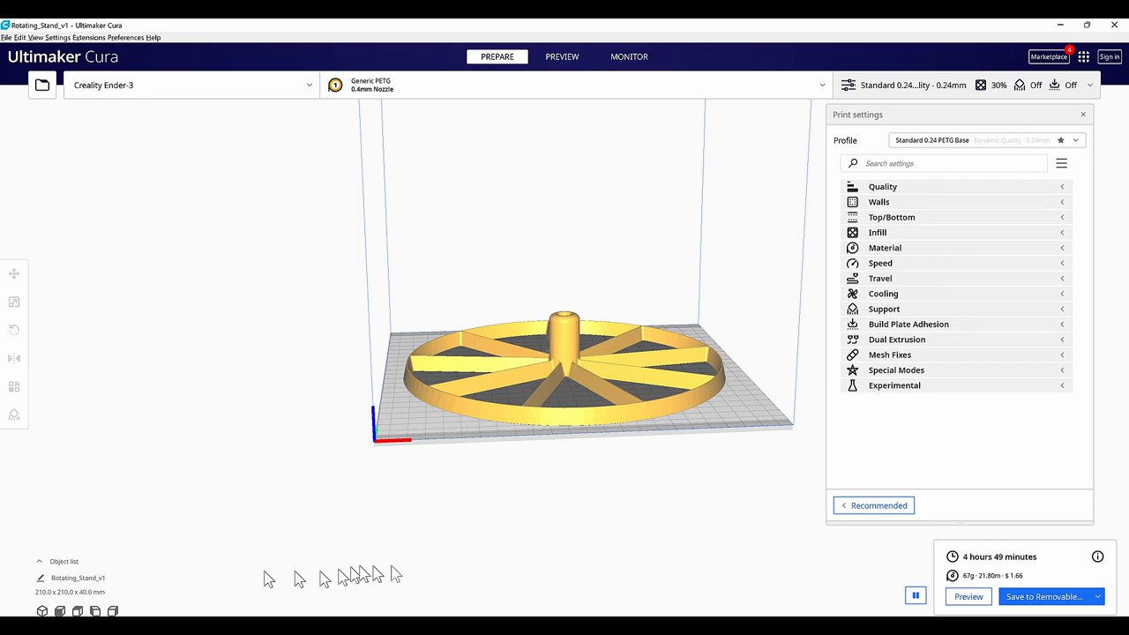
left_click(1045, 596)
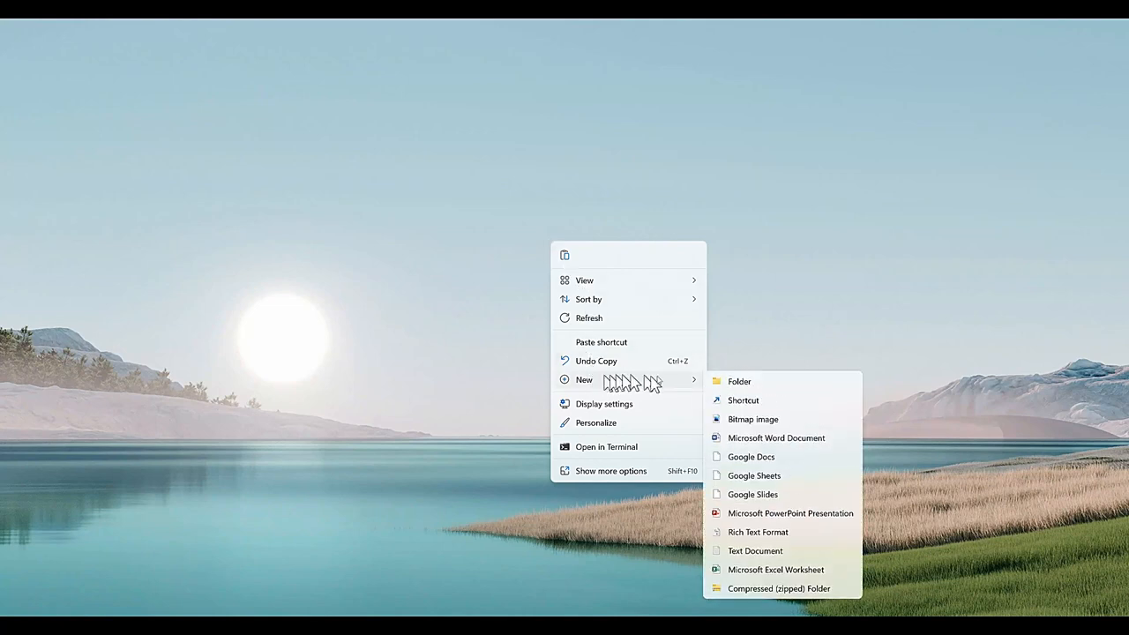
Create a new text document on the desktop to become the .gcode file
left_click(755, 551)
type("RotaryLo_Z1005p.gcode")
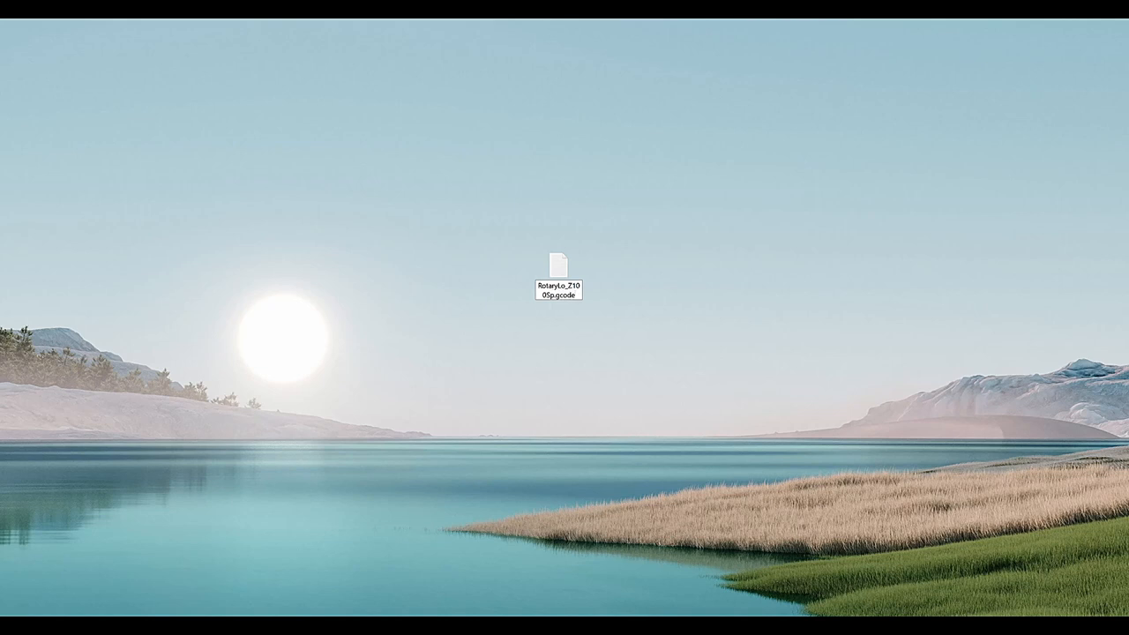
Open the new G-code file in Notepad and select all to bring in the Low Z-Axis routine
double_click(557, 261)
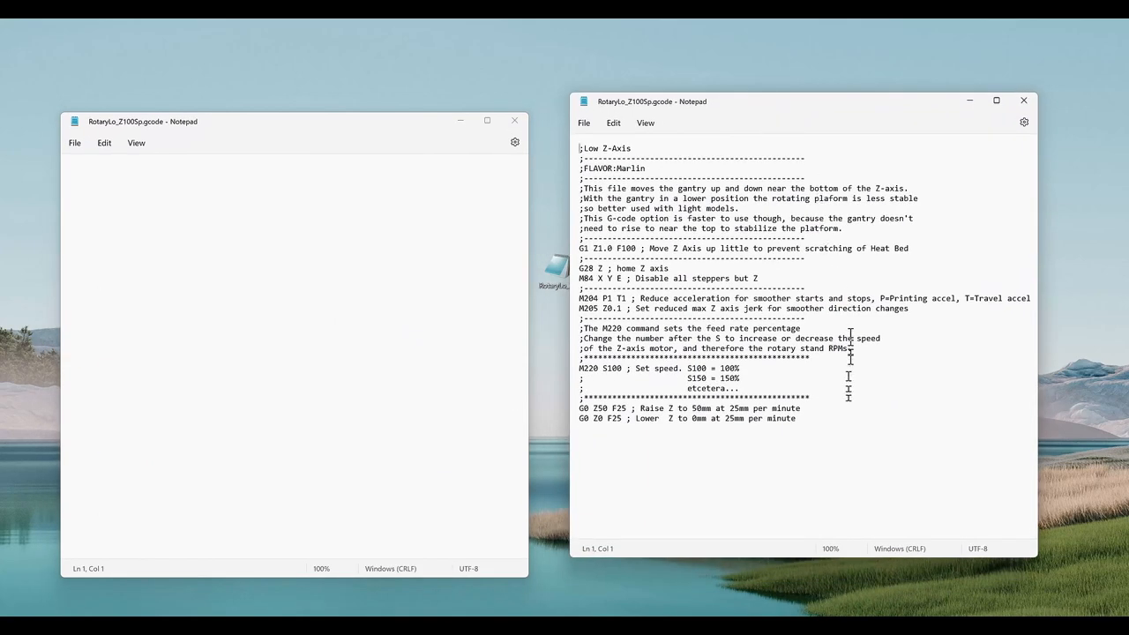
key("ctrl+a")
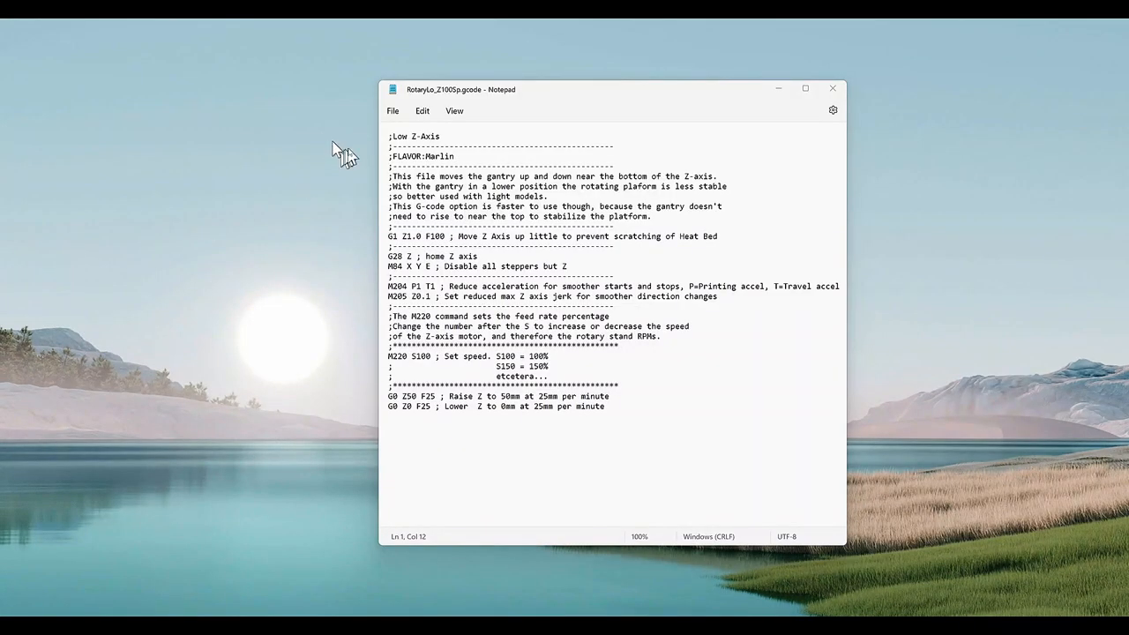
mouse_move(580, 106)
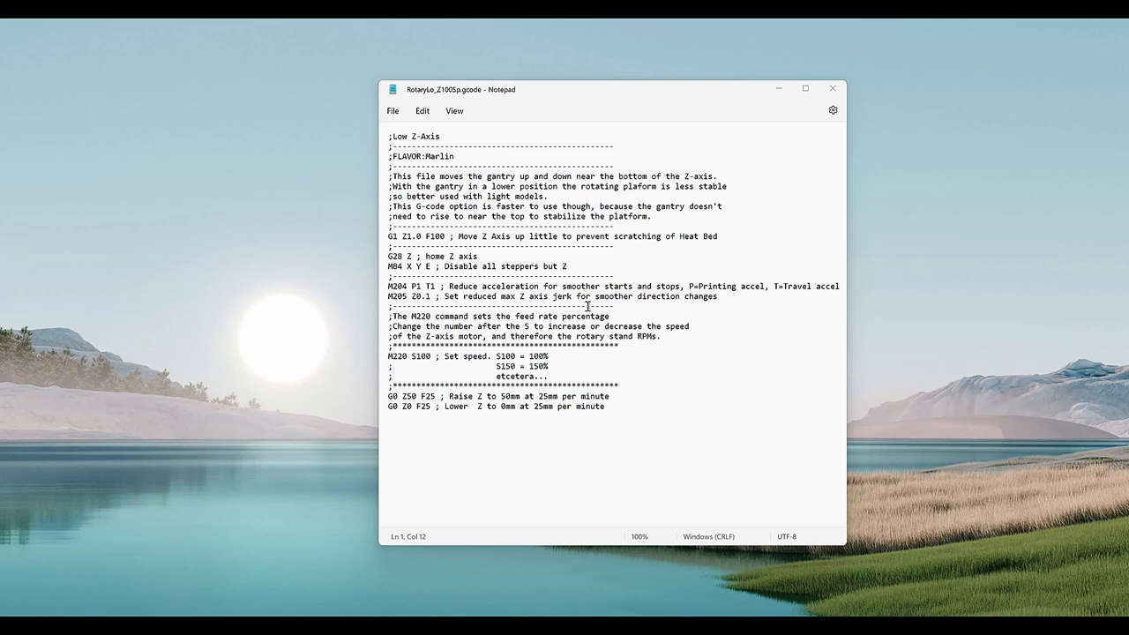
mouse_move(409, 316)
type("RotaryLo_Z200Sp.gcode")
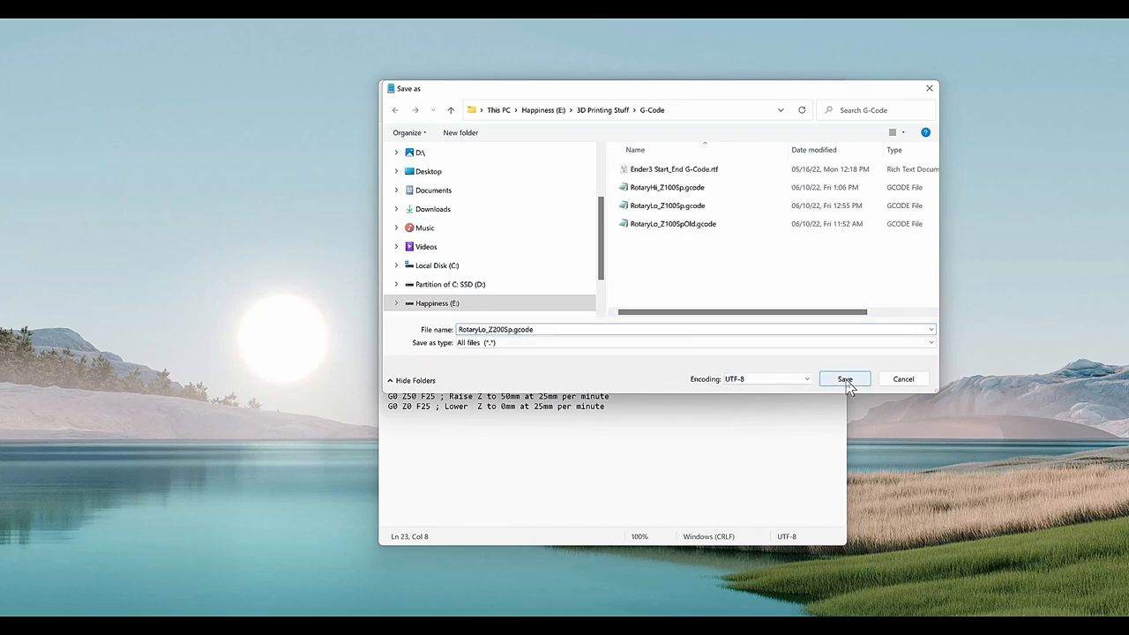
Save the routine as a new .gcode file in the G-Code folder
left_click(843, 377)
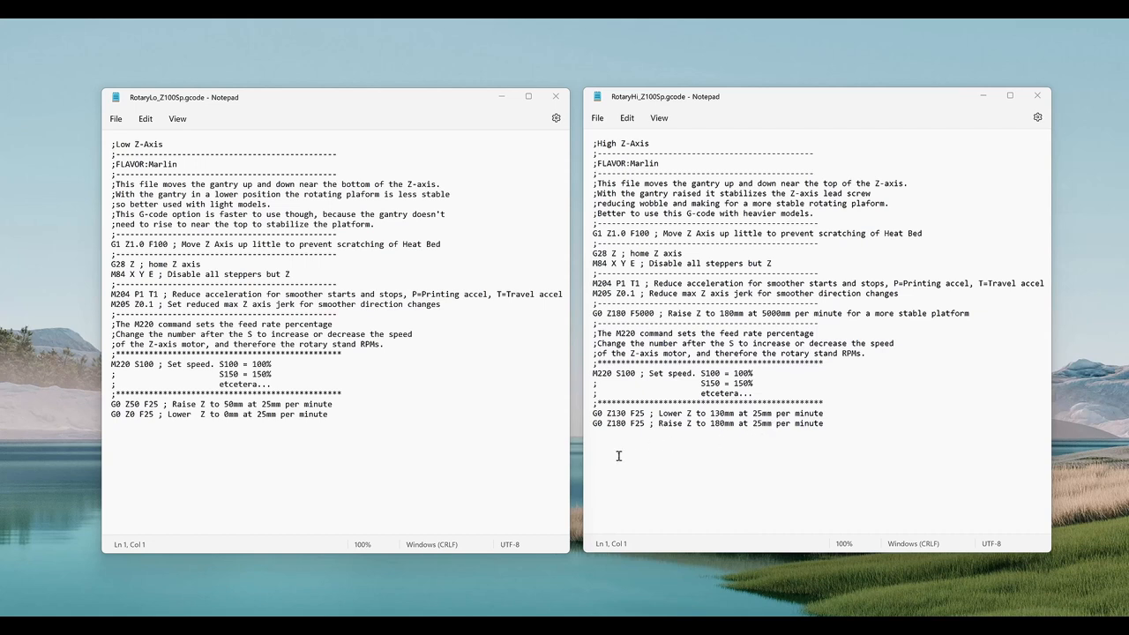
mouse_move(625, 377)
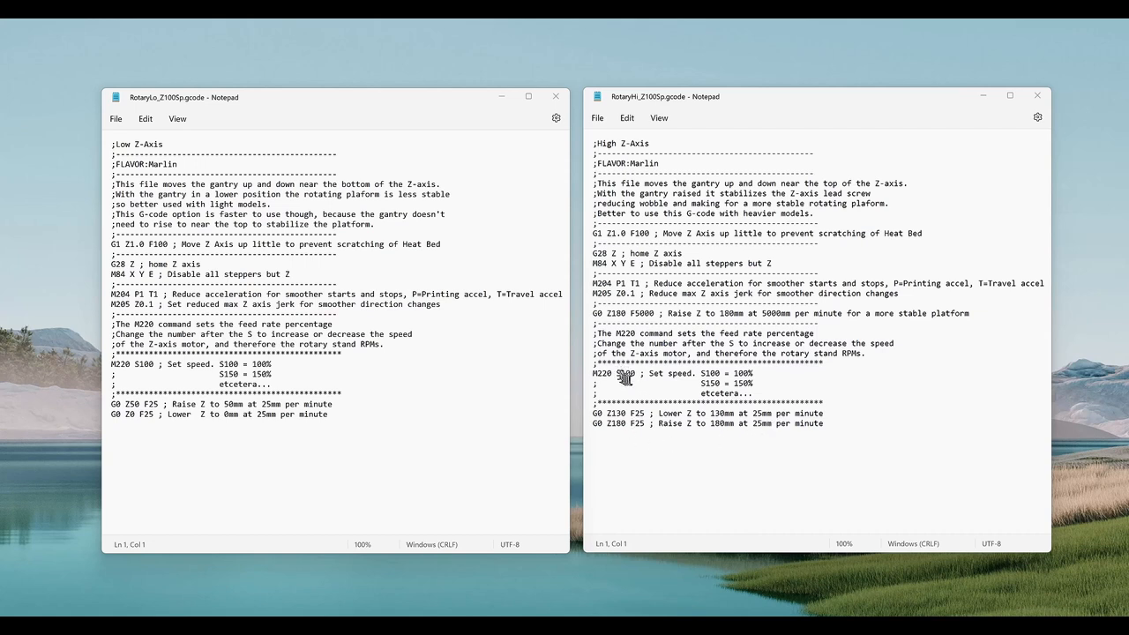
mouse_move(623, 384)
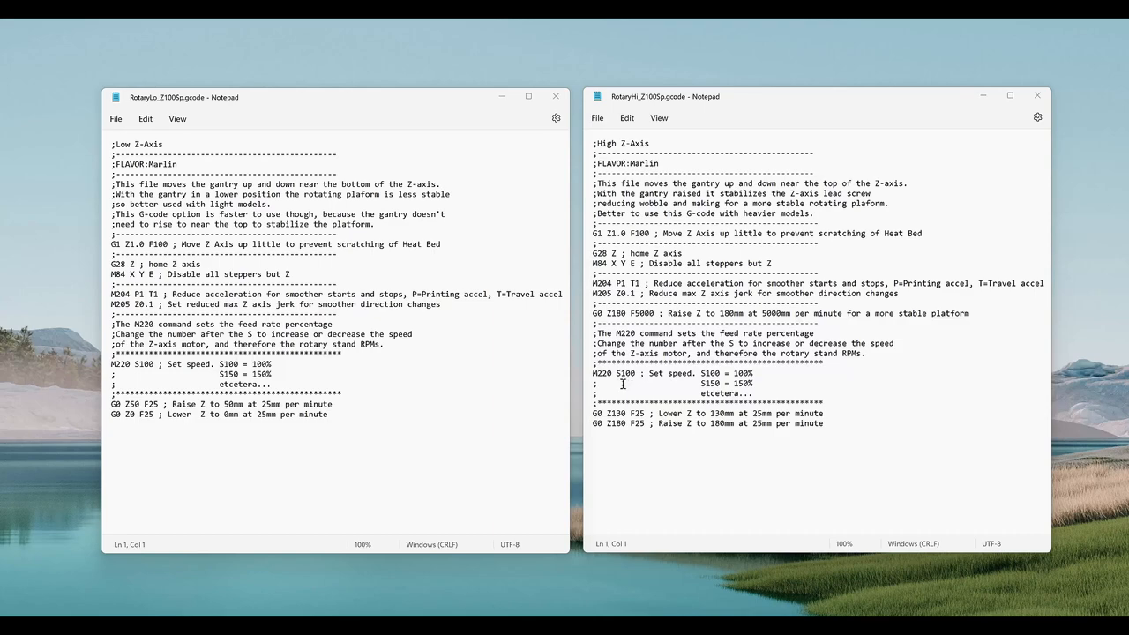